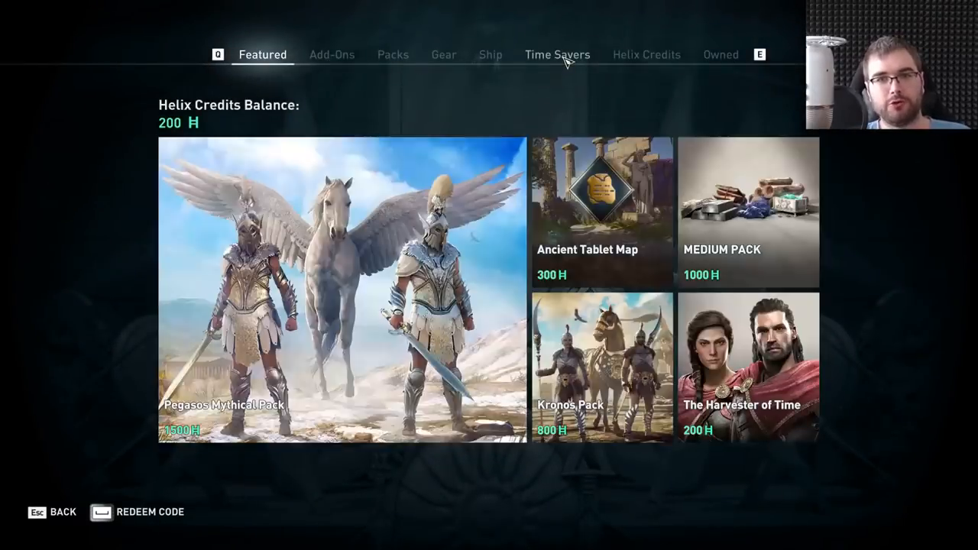
- Browse the store's Time Savers offers over to the Permanent XP Boost packs
click(557, 55)
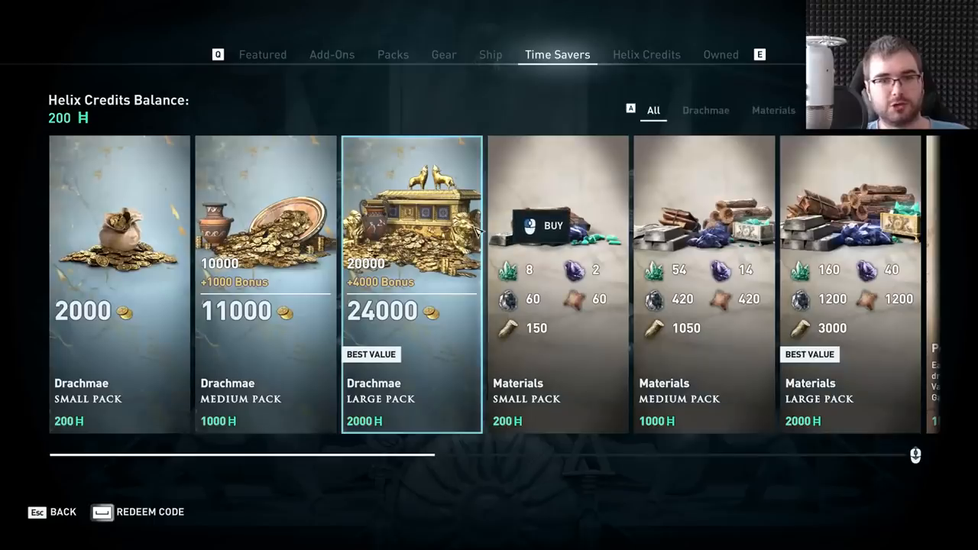
scroll(right, 3)
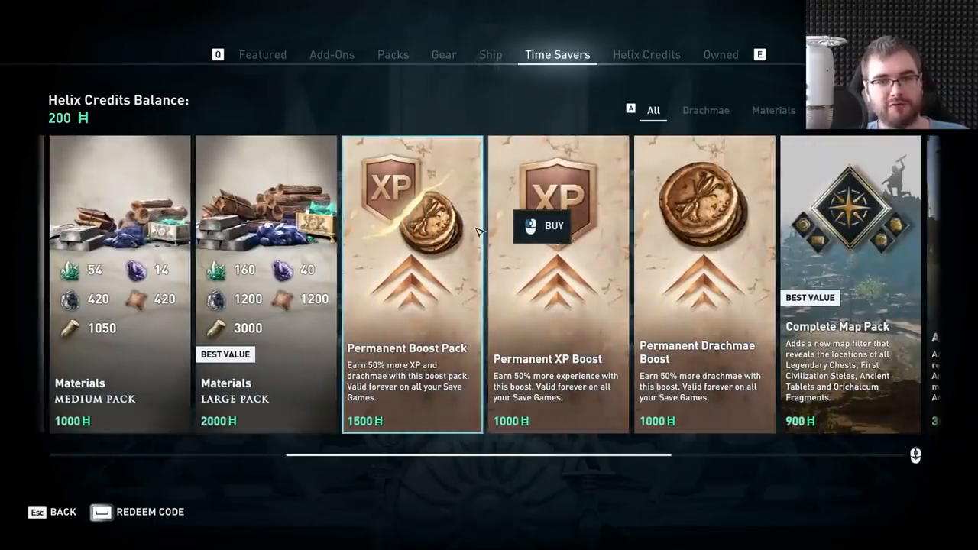
scroll(right, 3)
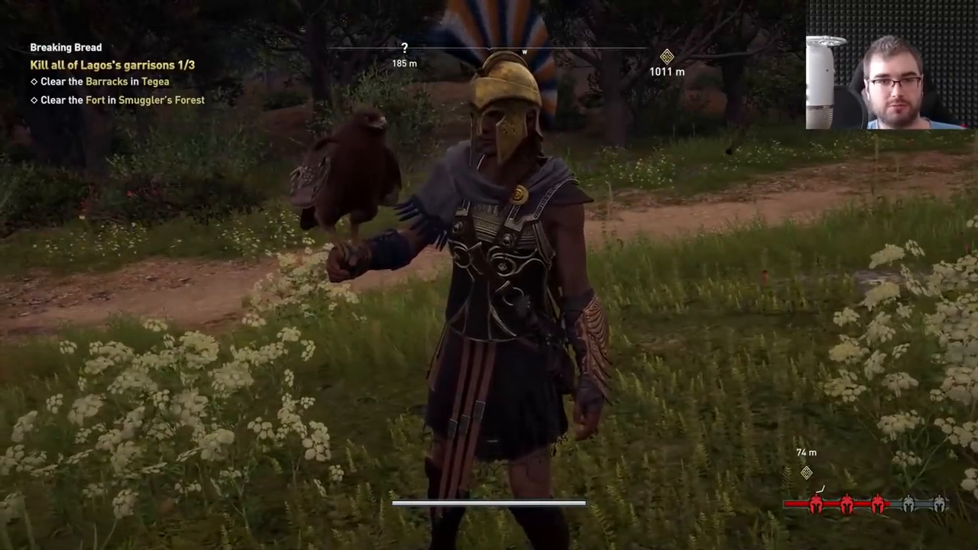
- Leave the game for the Chrome window with the AC: Odyssey grind calculations workbook
key(Escape)
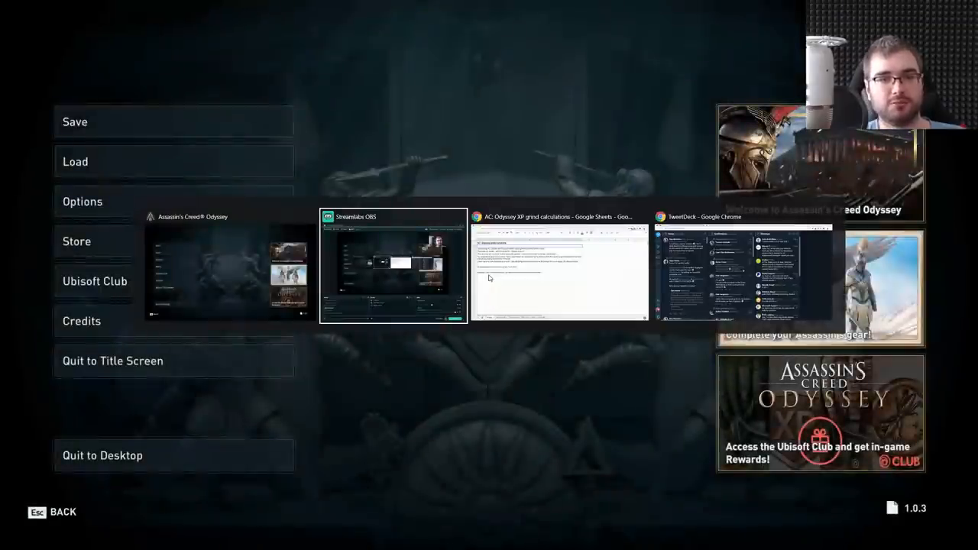
click(558, 268)
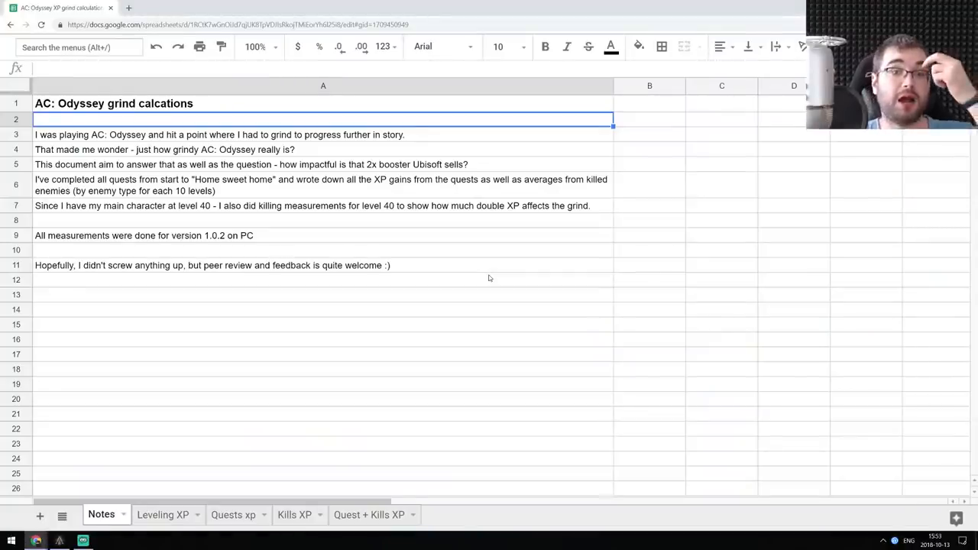
mouse_move(443, 257)
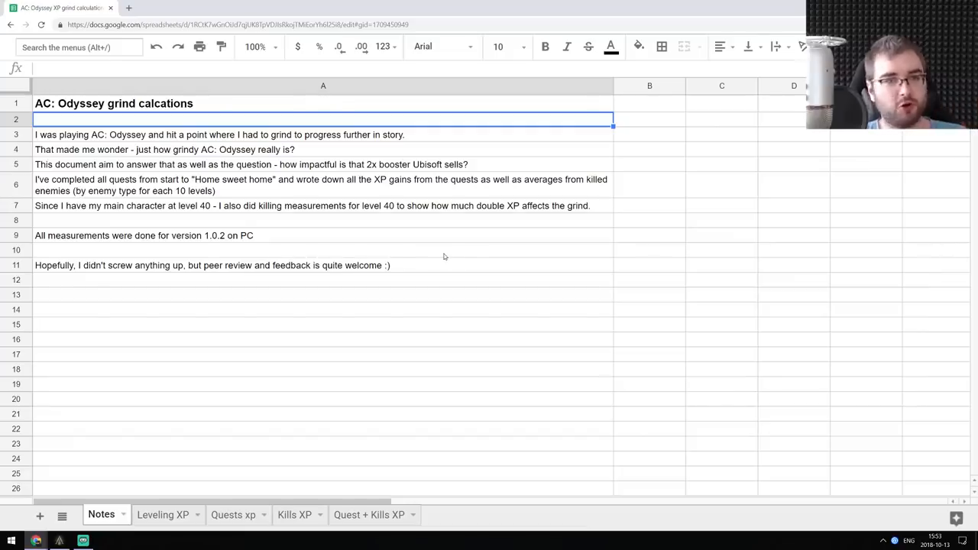
mouse_move(353, 247)
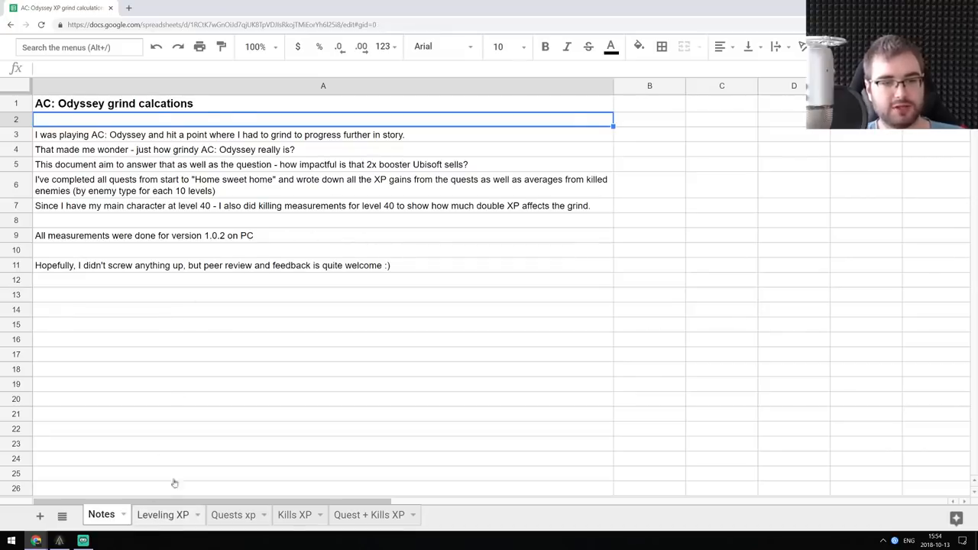
- Review the Leveling XP sheet's per-level table down to level 40 (204800) and its chart
click(162, 513)
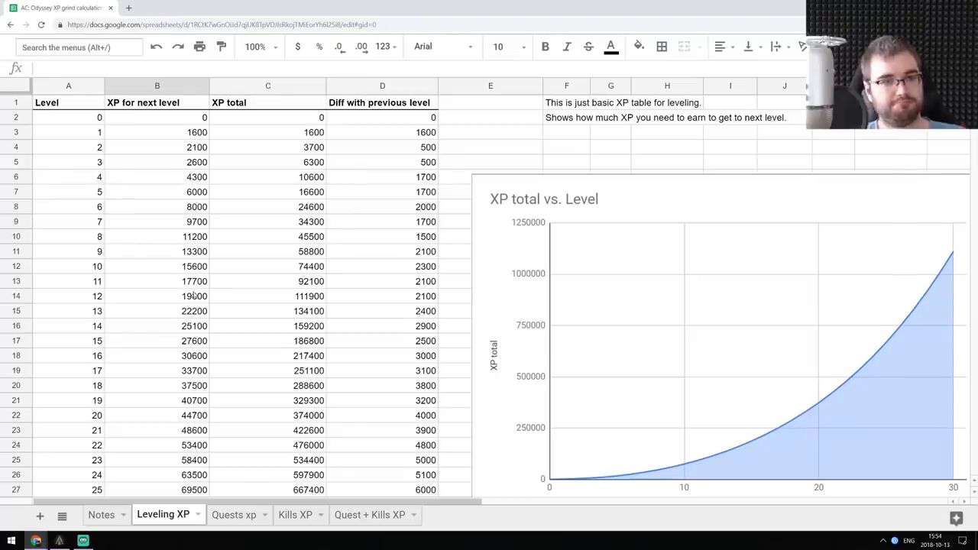
scroll(down, 3)
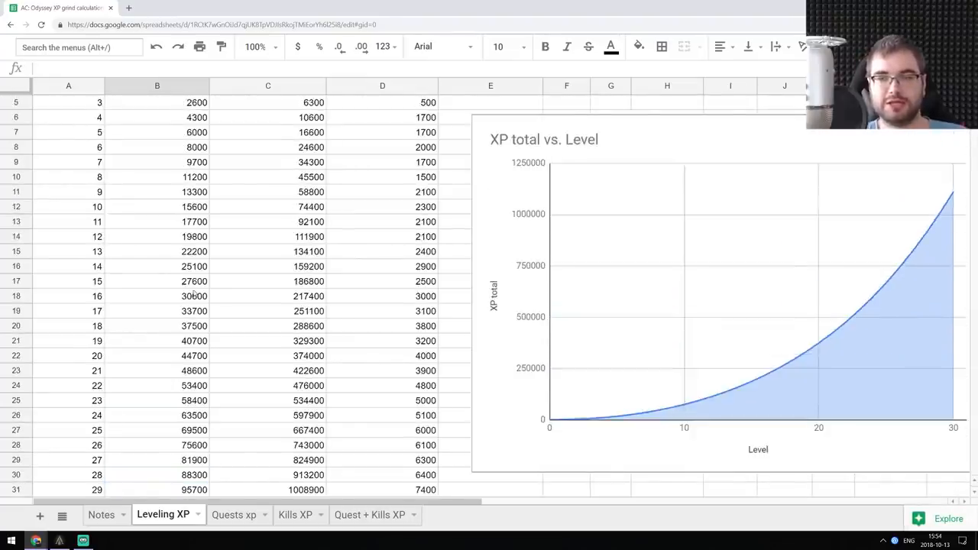
scroll(down, 3)
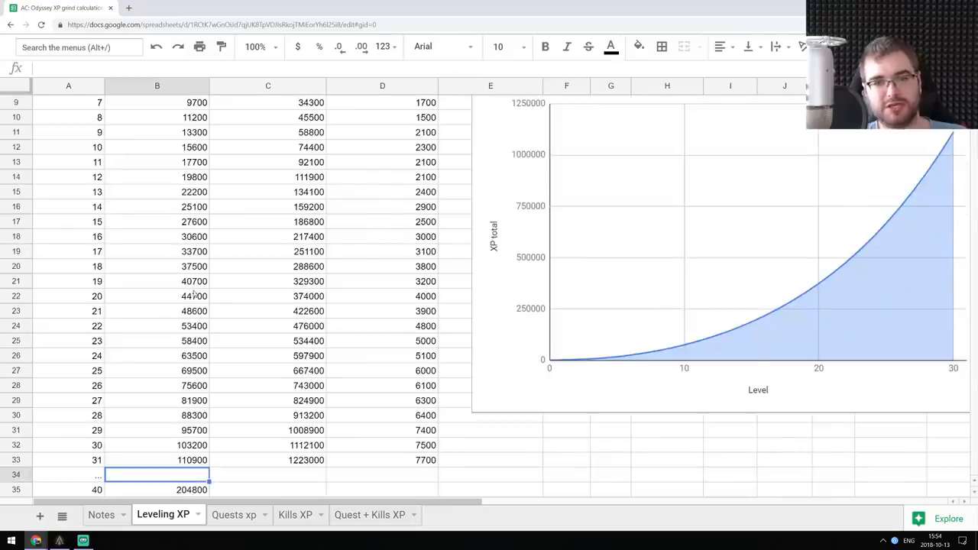
scroll(down, 3)
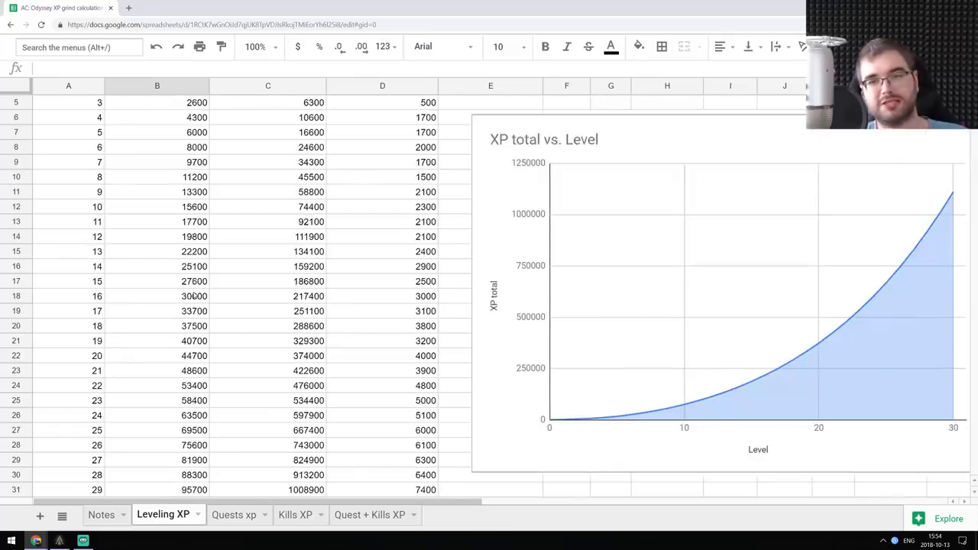
scroll(down, 3)
text(204800)
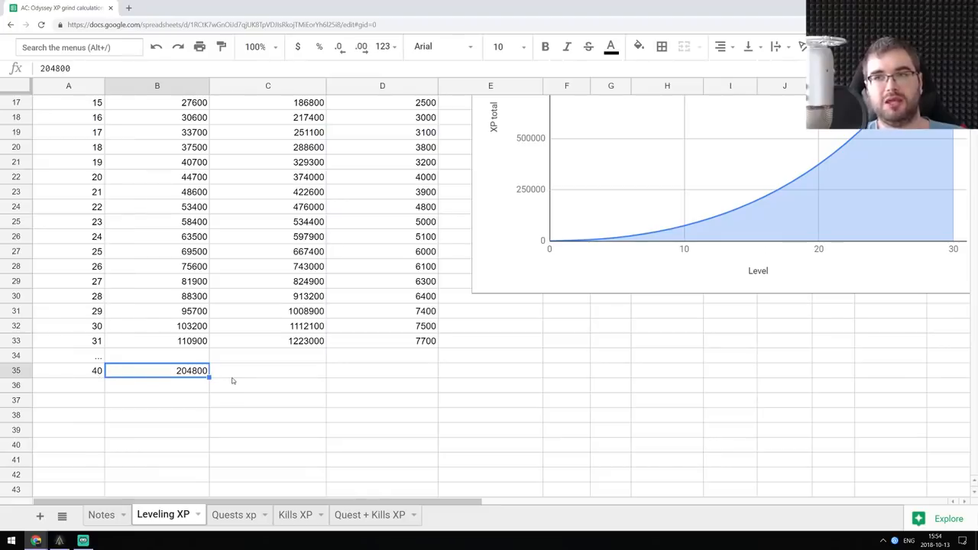
mouse_move(221, 372)
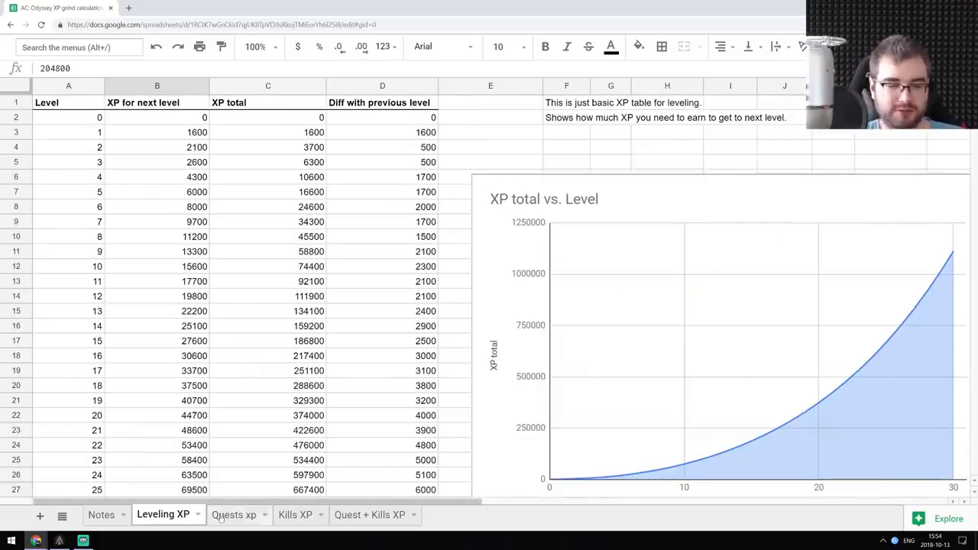
- Review the Quests xp sheet, checking recommended levels for Home sweet home and Unified front
click(234, 514)
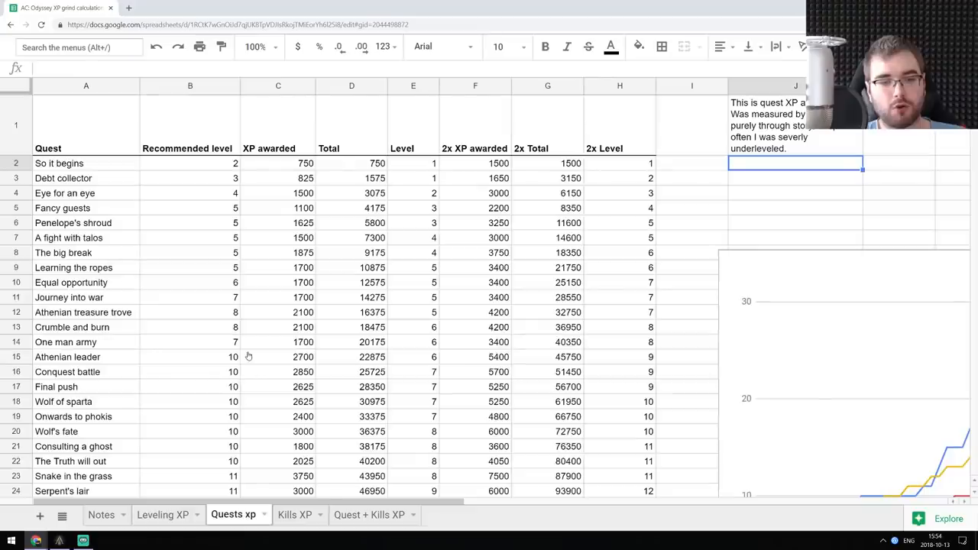
mouse_move(247, 180)
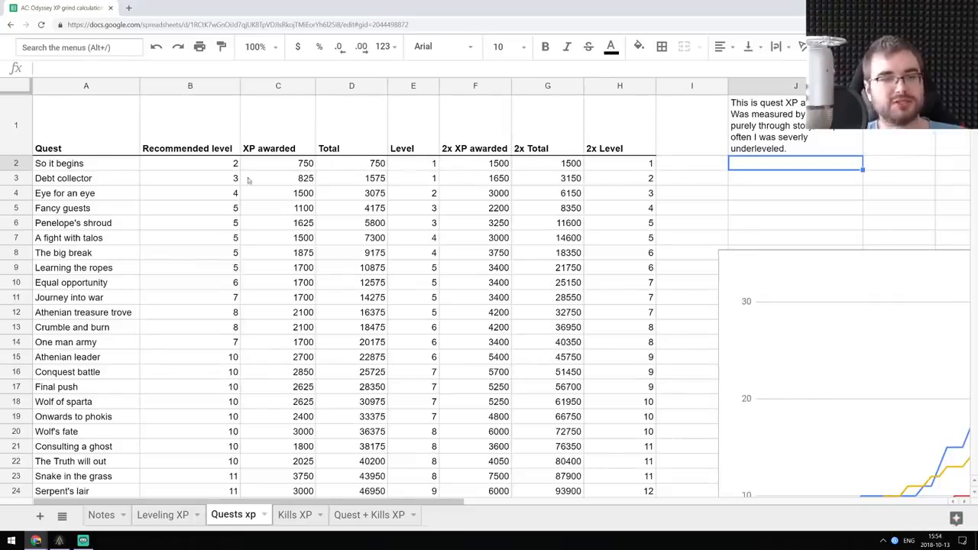
scroll(down, 3)
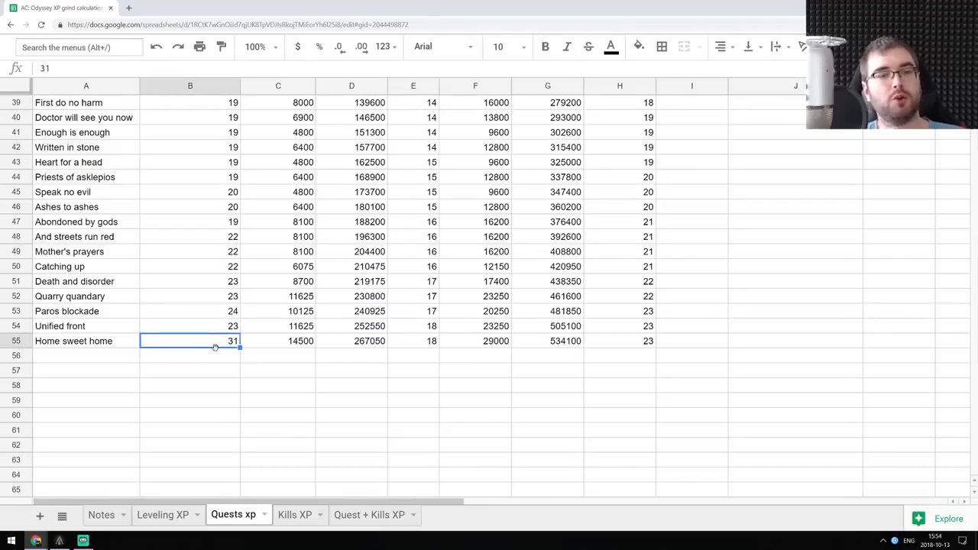
click(189, 327)
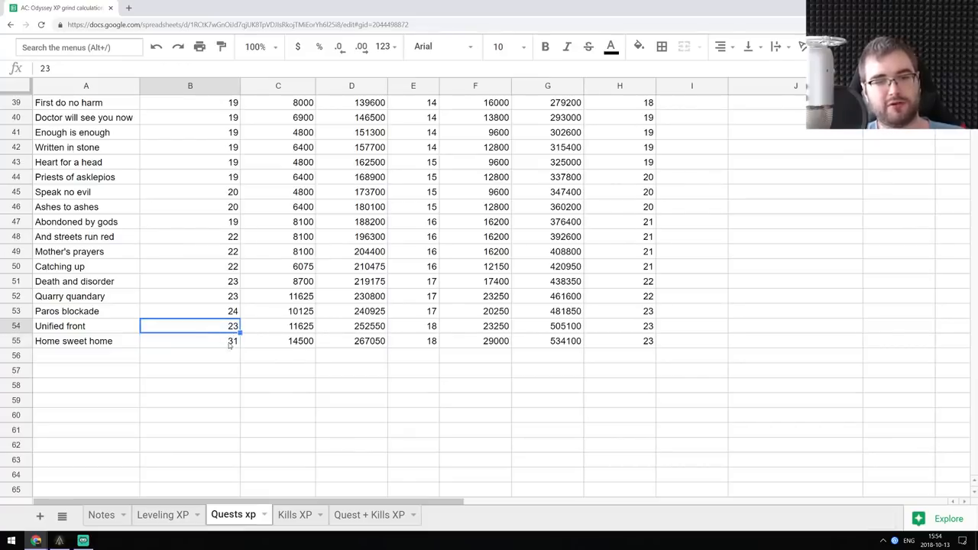
click(189, 341)
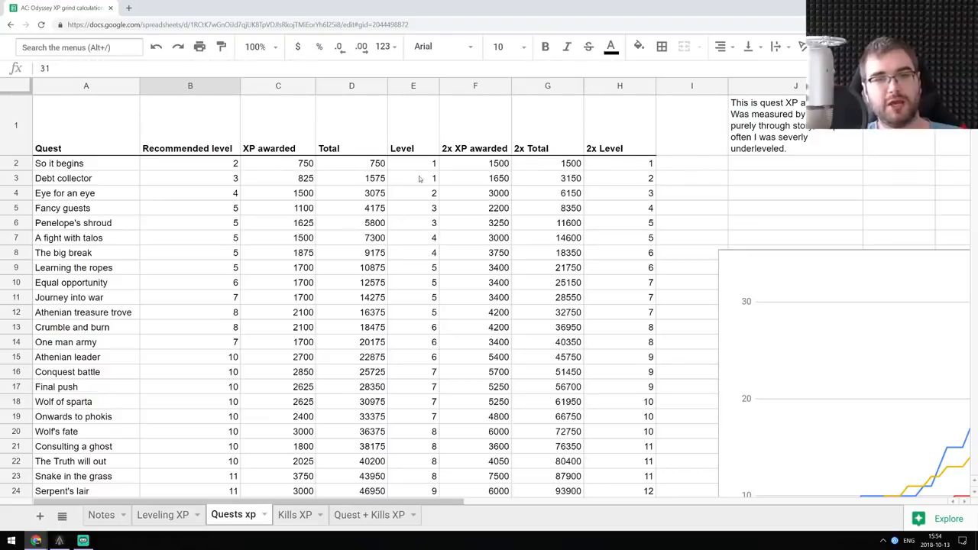
scroll(down, 3)
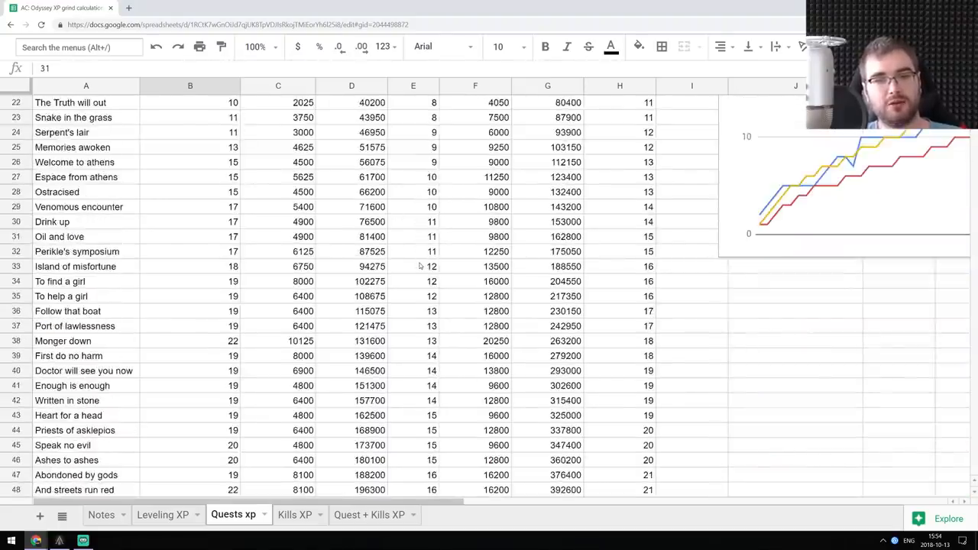
- Bring the Quests xp chart of recommended level, level and 2x level lines into view
scroll(down, 3)
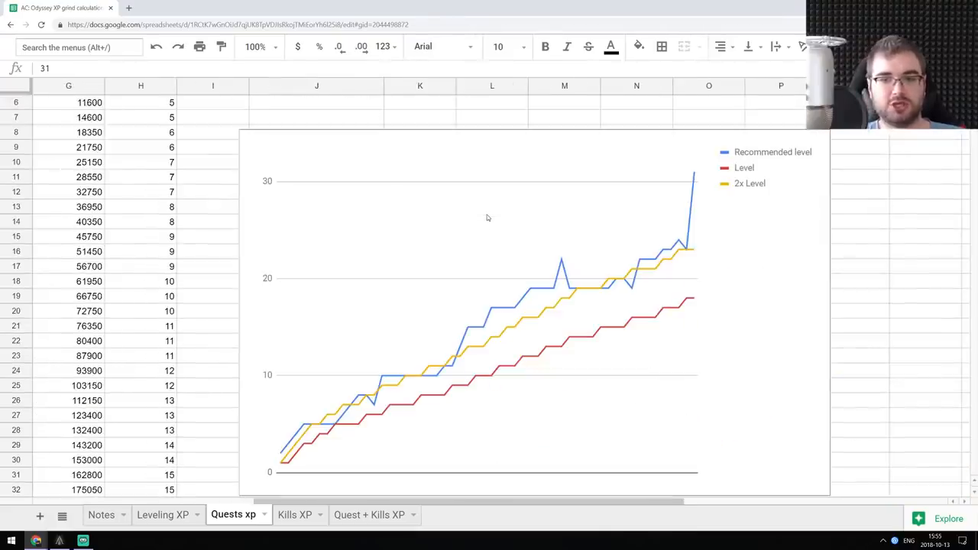
mouse_move(533, 309)
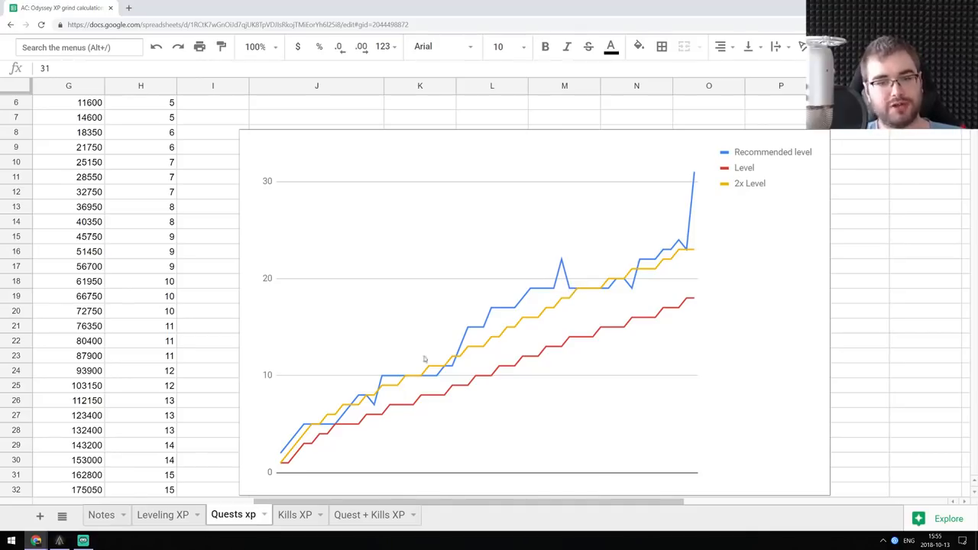
mouse_move(622, 263)
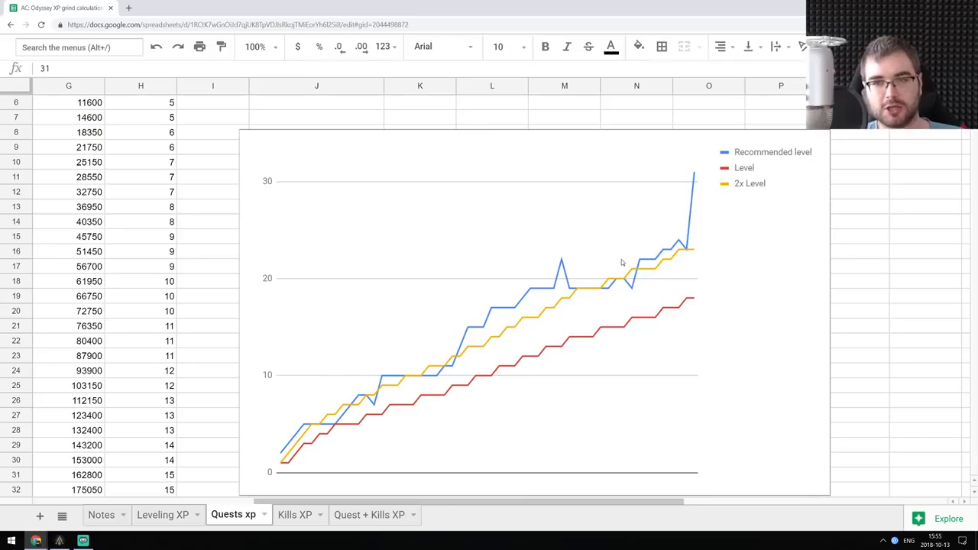
mouse_move(543, 263)
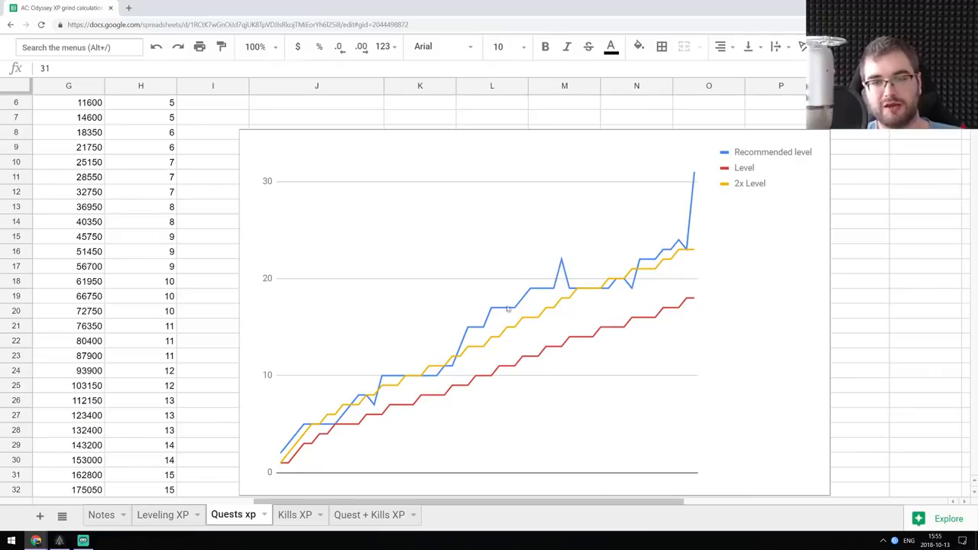
mouse_move(554, 356)
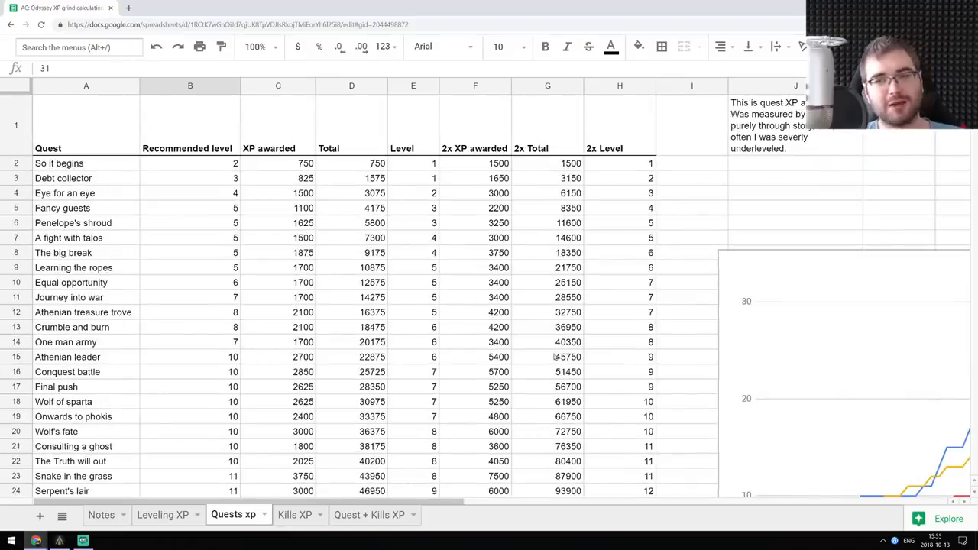
mouse_move(451, 367)
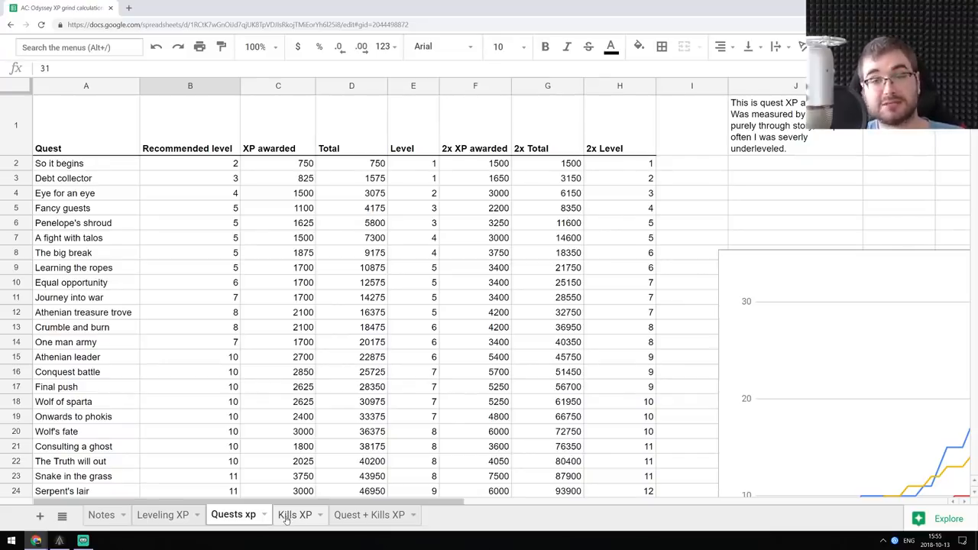
- Review the Kills XP sheet's level 10 archer entry and its stealth-kills-to-level formula
click(294, 514)
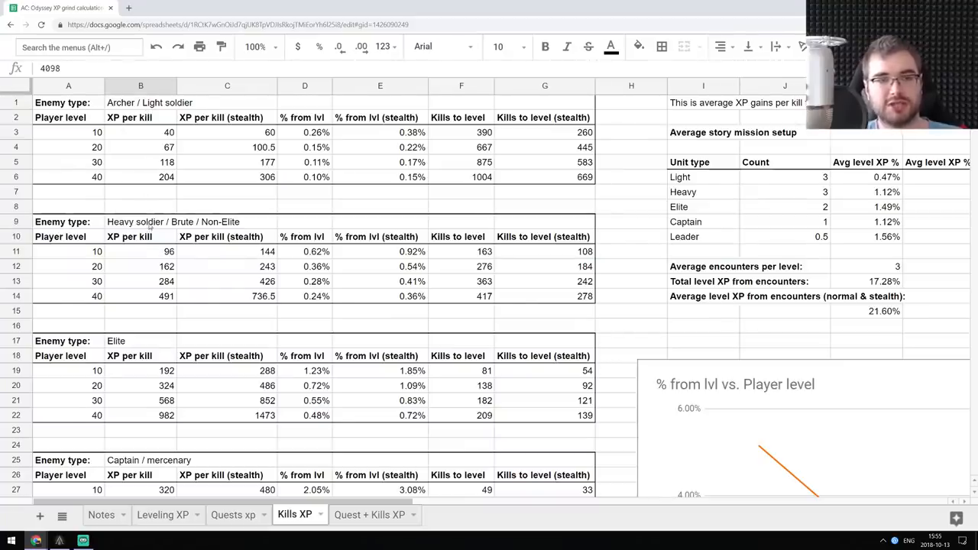
scroll(down, 3)
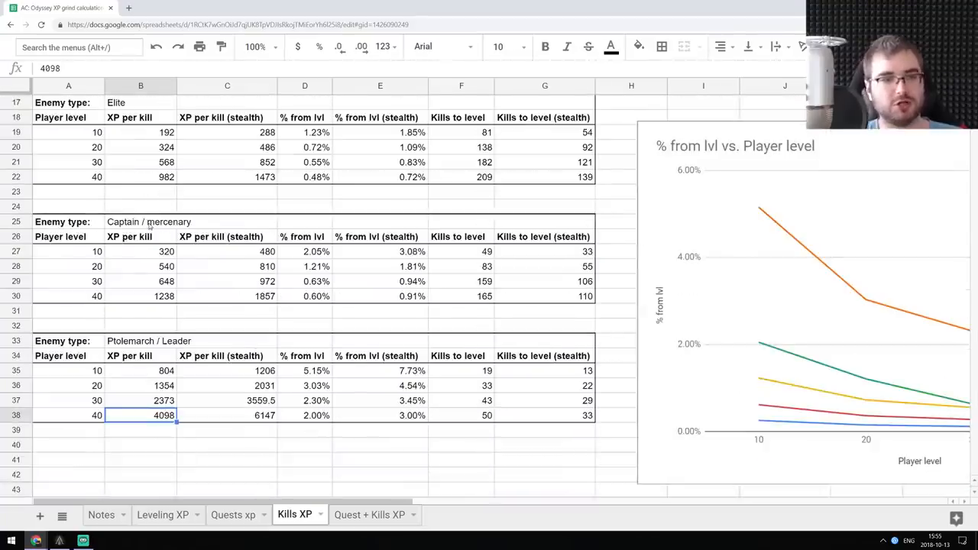
scroll(down, 3)
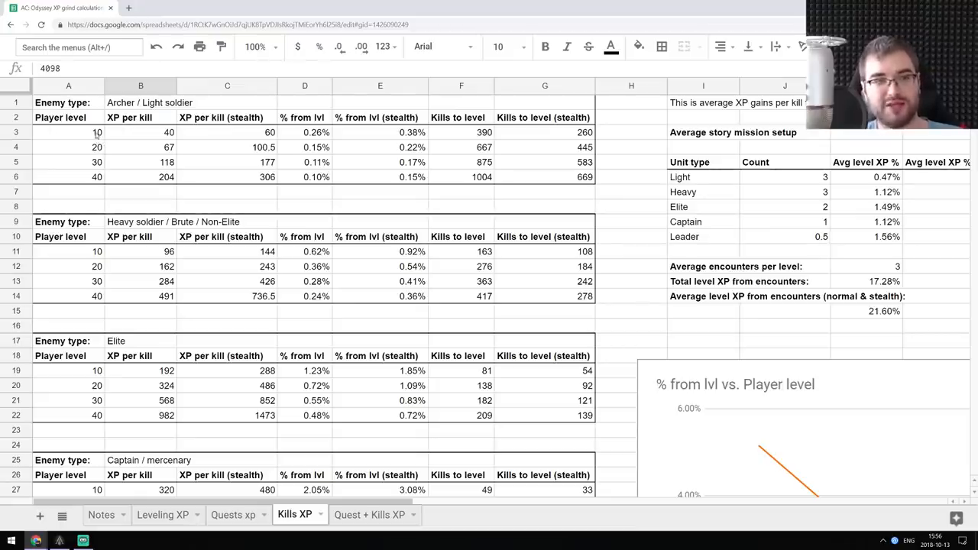
click(67, 132)
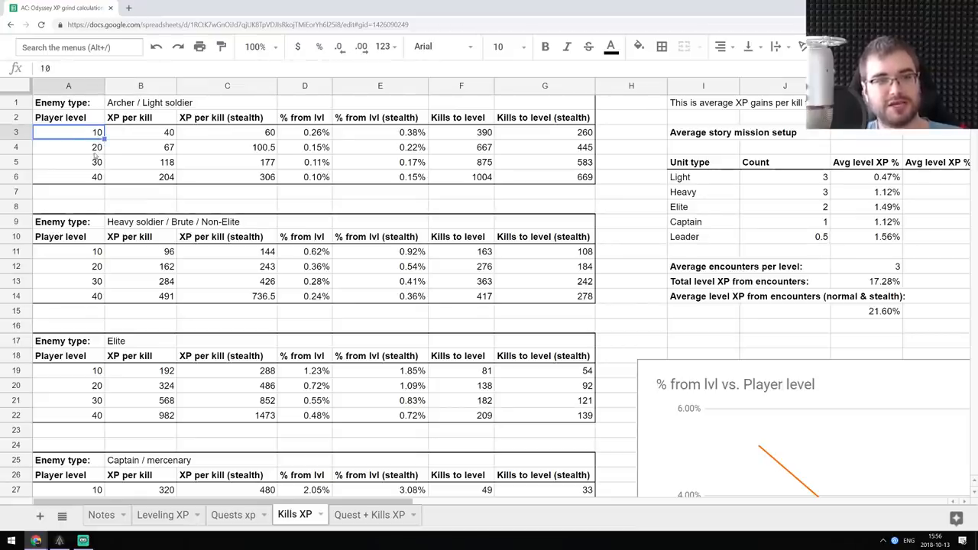
mouse_move(149, 136)
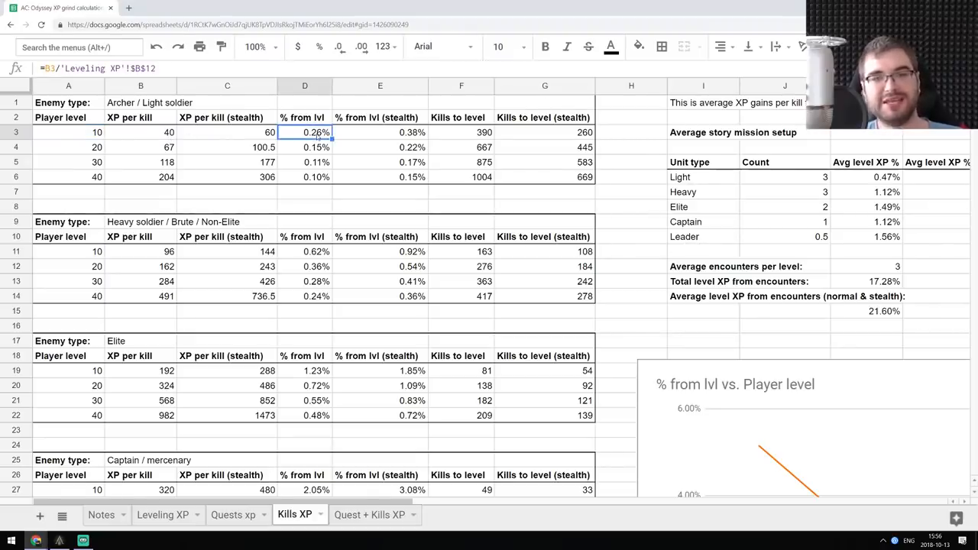
click(68, 131)
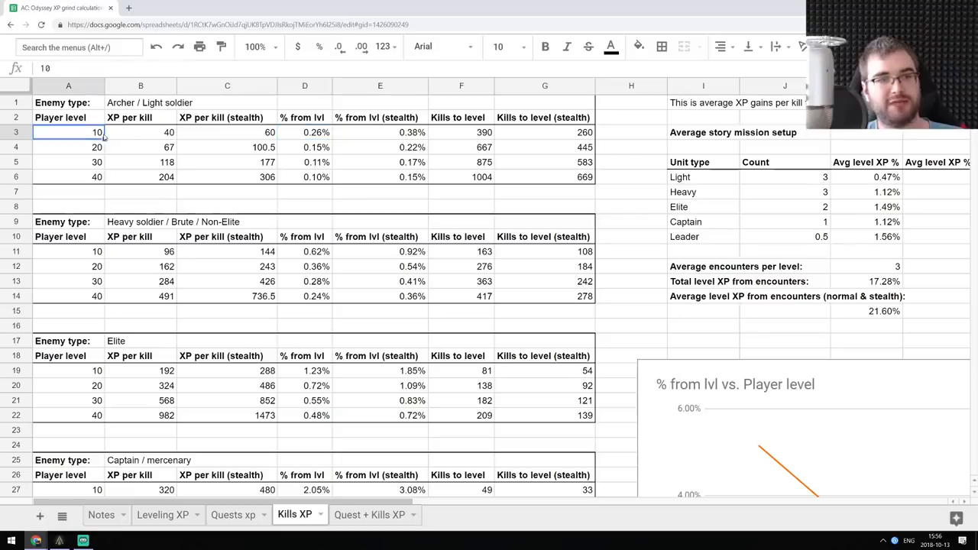
click(544, 131)
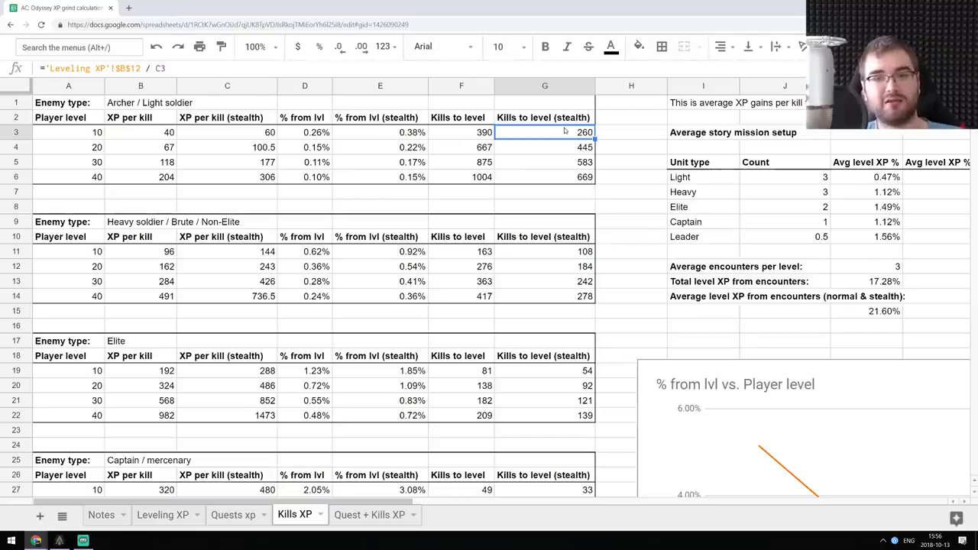
- Inspect the leaders' stealth kills to level and the Ptolemarch / Leader table, then the area to the right
scroll(down, 3)
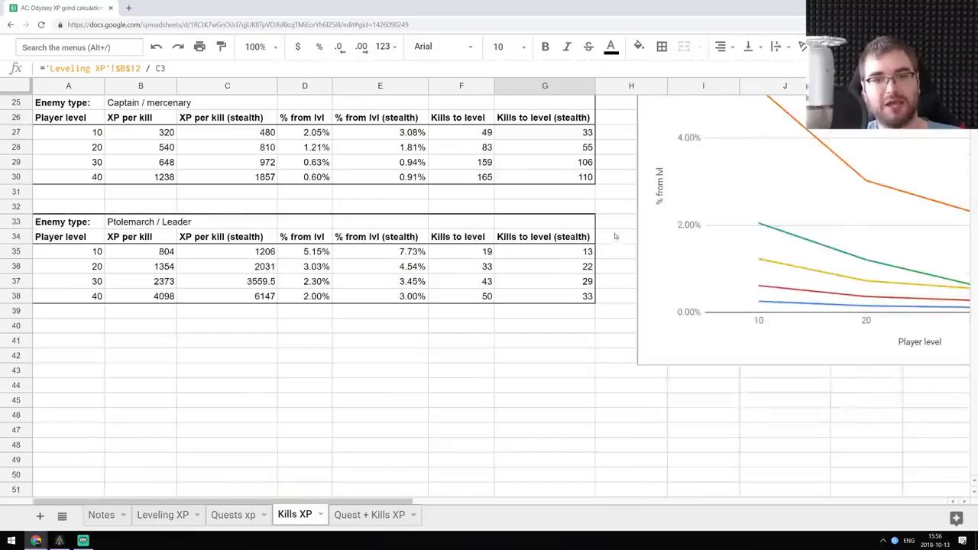
click(544, 251)
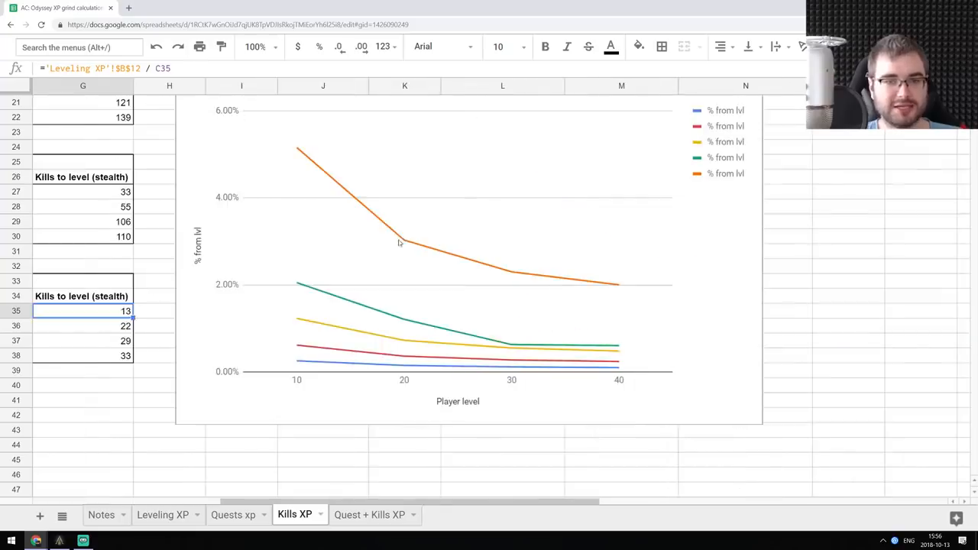
mouse_move(370, 244)
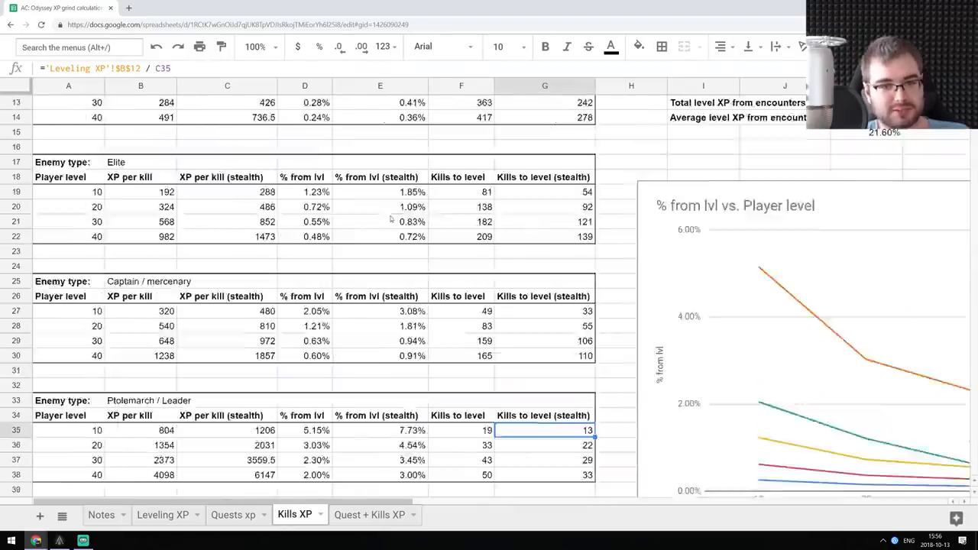
scroll(up, 3)
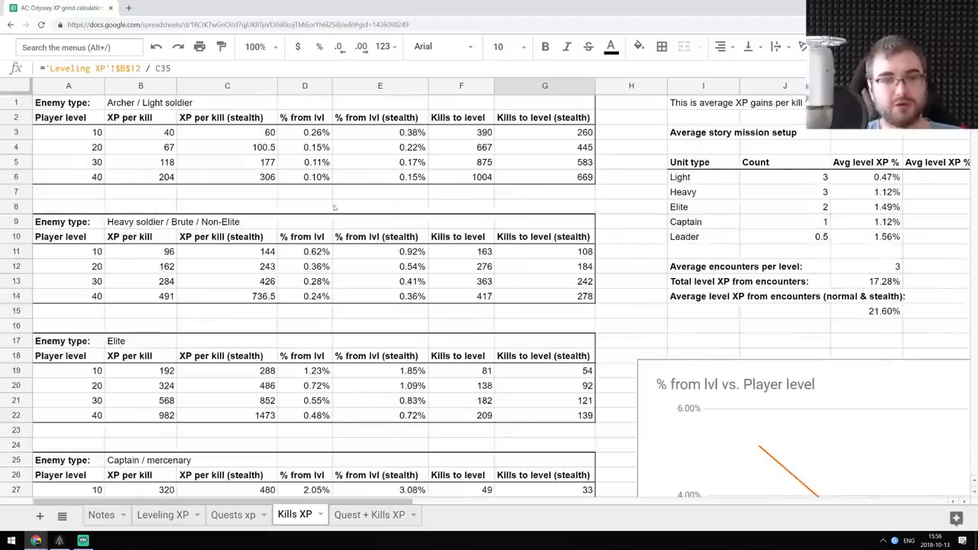
scroll(down, 3)
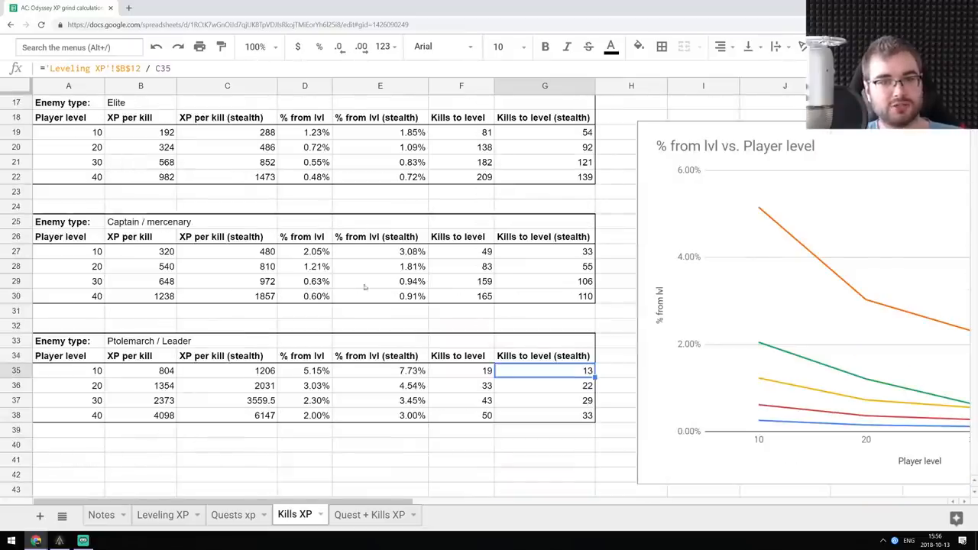
click(226, 341)
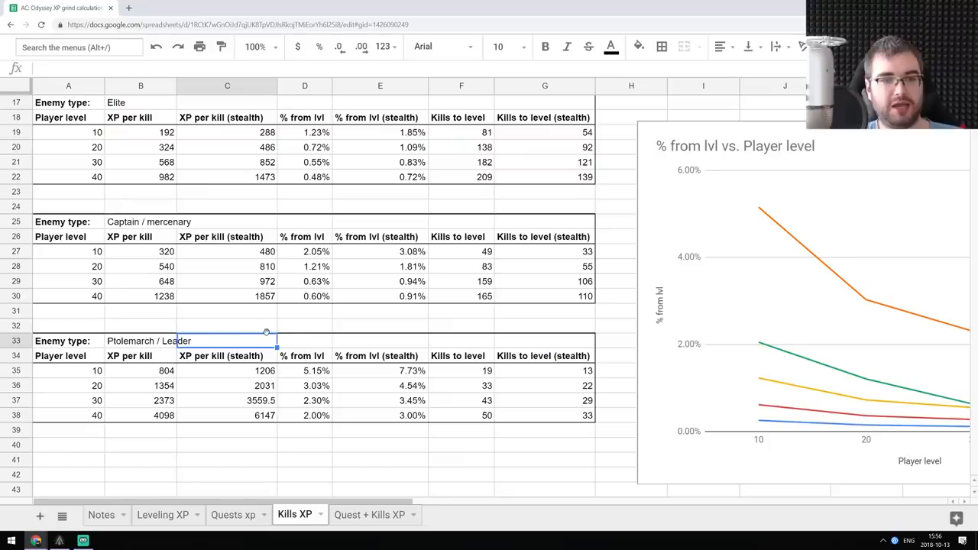
scroll(up, 3)
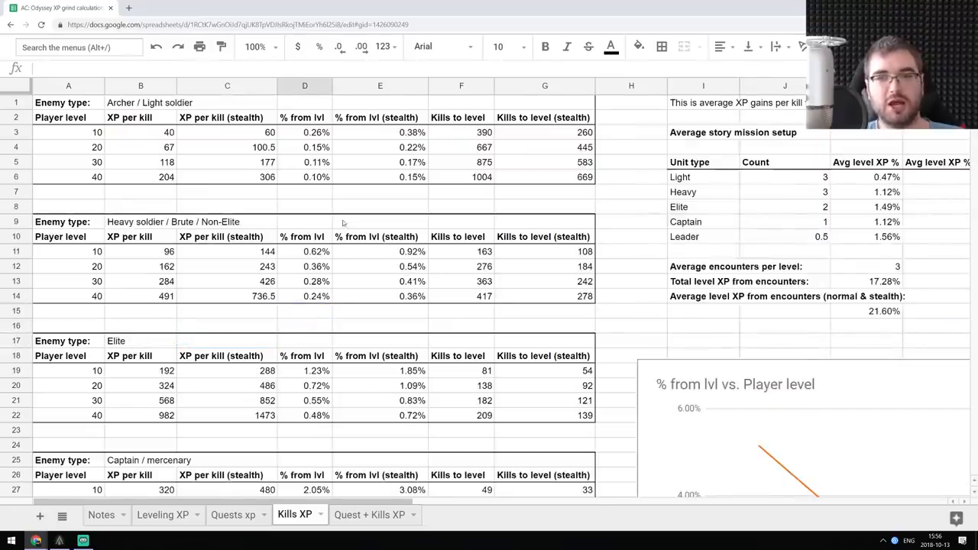
scroll(right, 3)
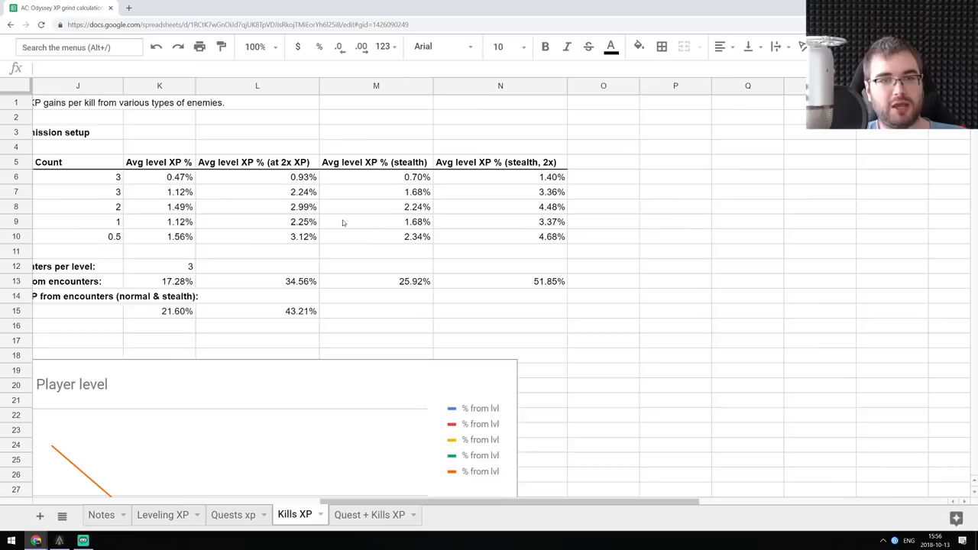
scroll(left, 3)
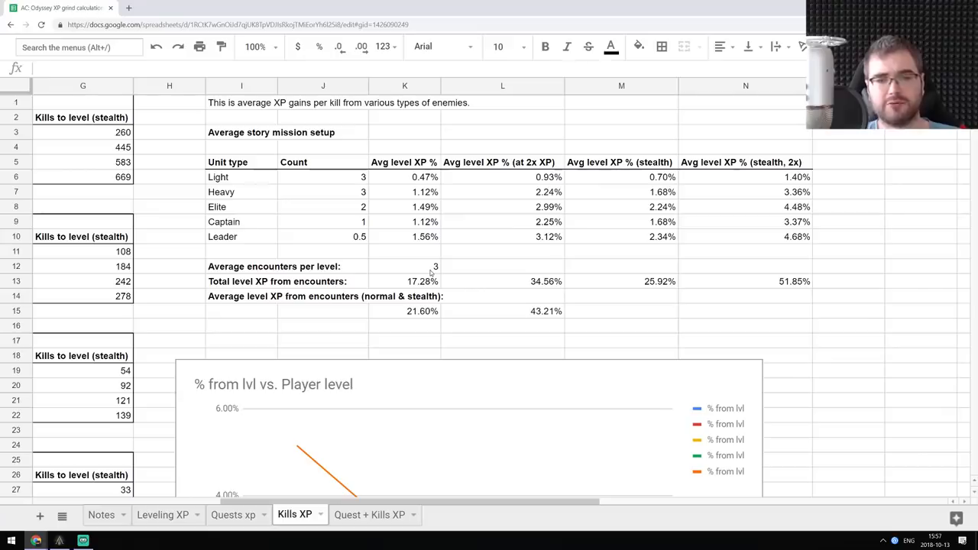
mouse_move(180, 498)
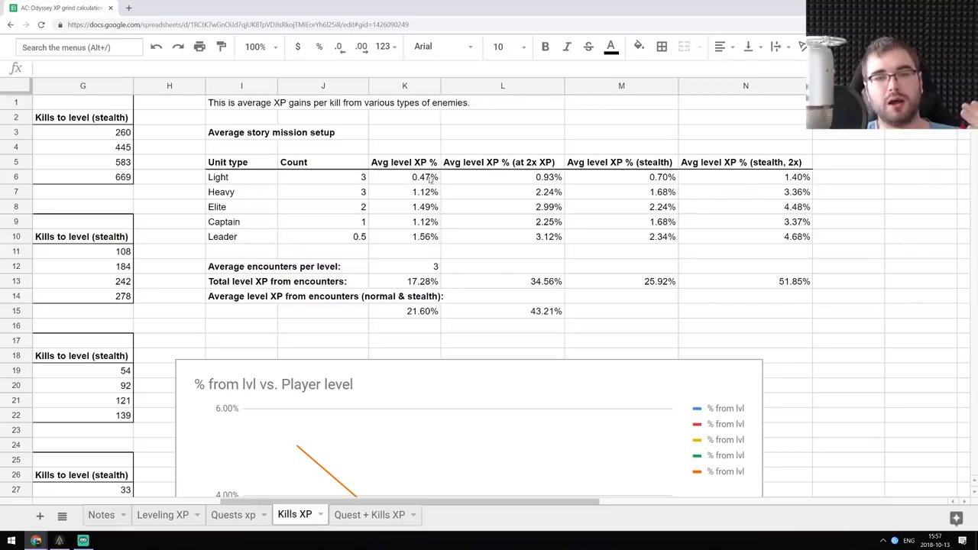
mouse_move(426, 252)
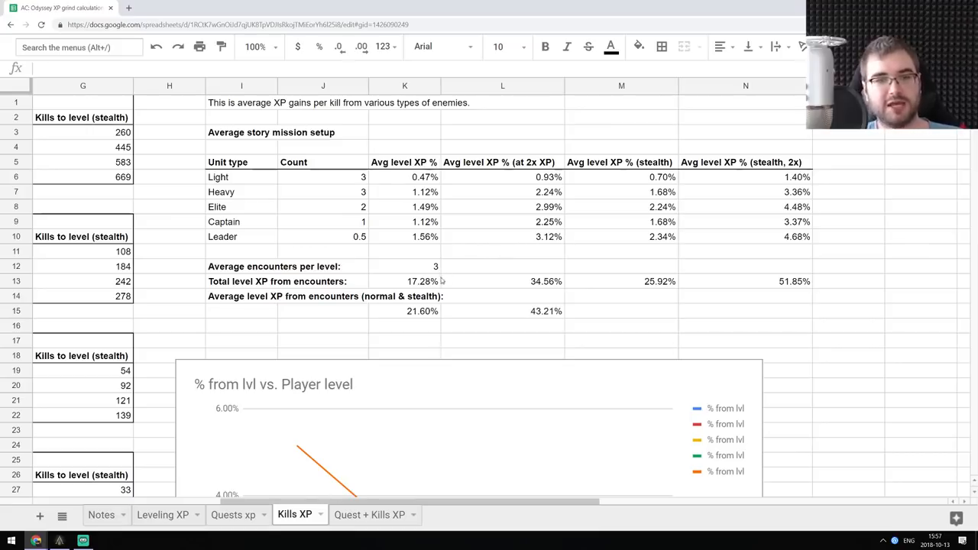
- Inspect the encounter XP totals: normal, doubled, stealth and stealth doubled
click(422, 282)
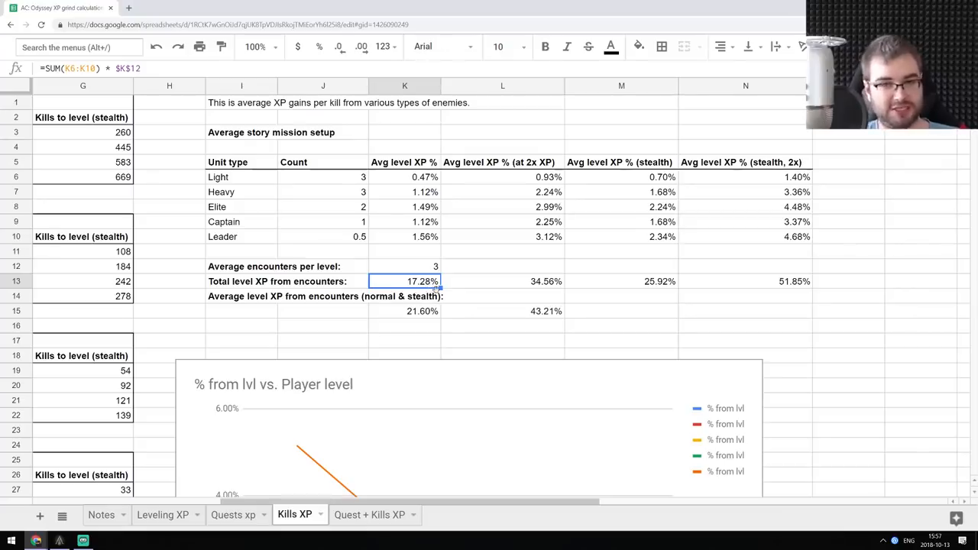
click(502, 282)
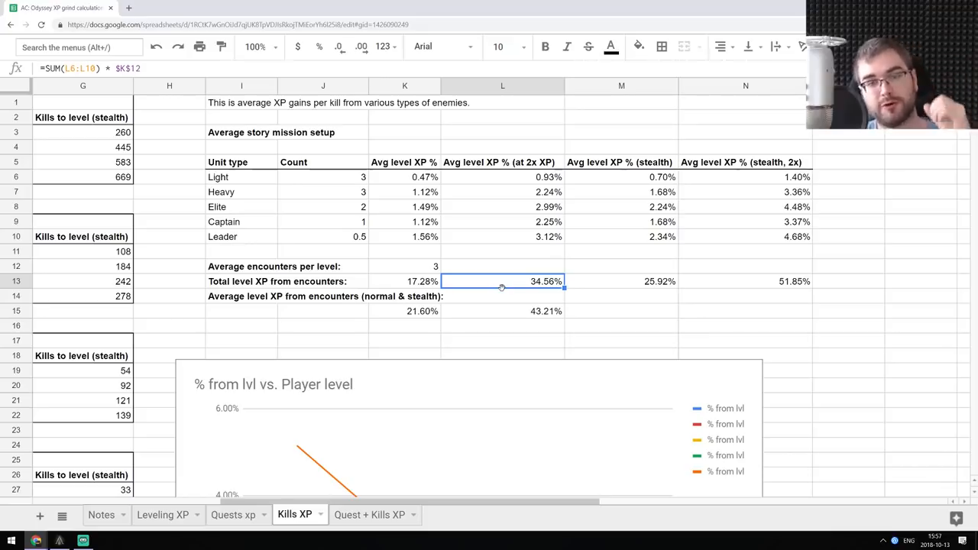
click(620, 281)
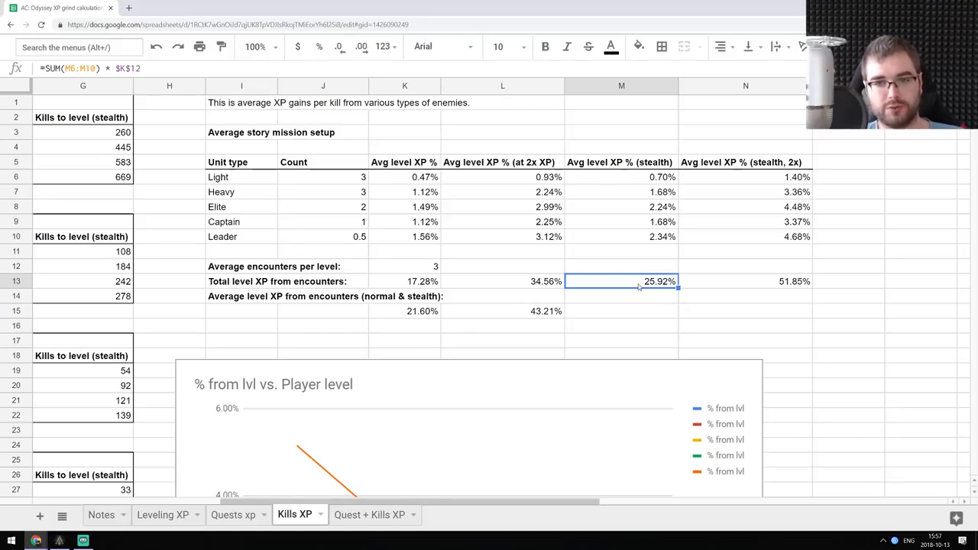
click(746, 281)
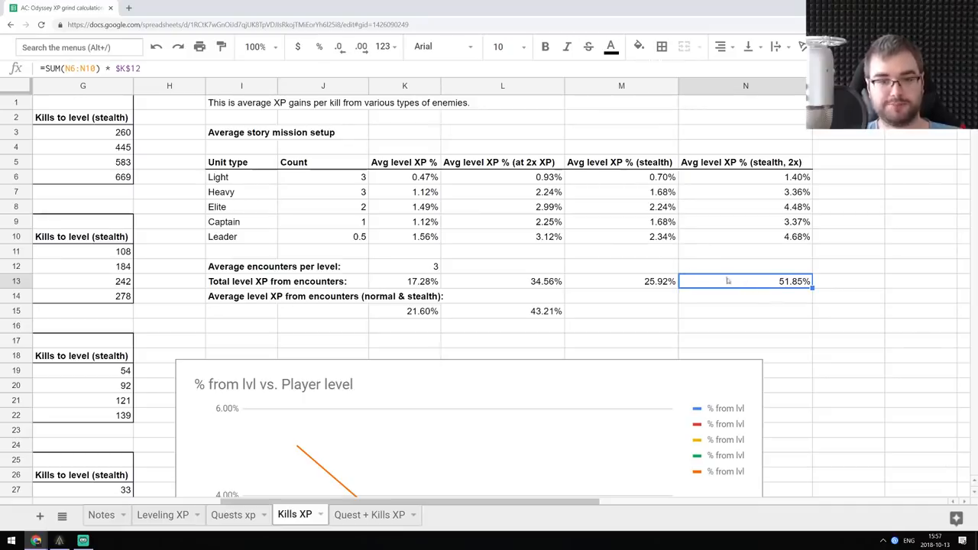
- Check the averages blending normal and stealth encounter XP, 21.60% and 43.21%
click(403, 312)
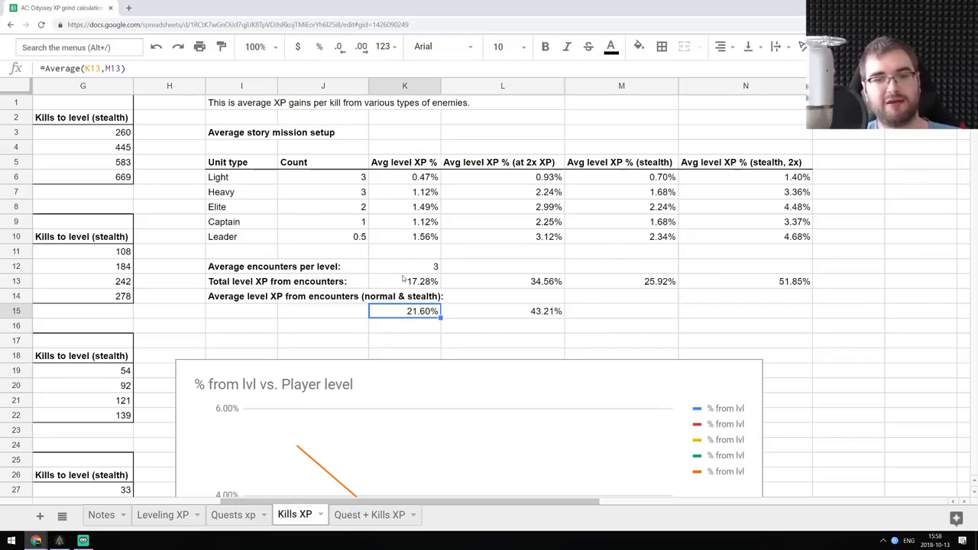
click(621, 282)
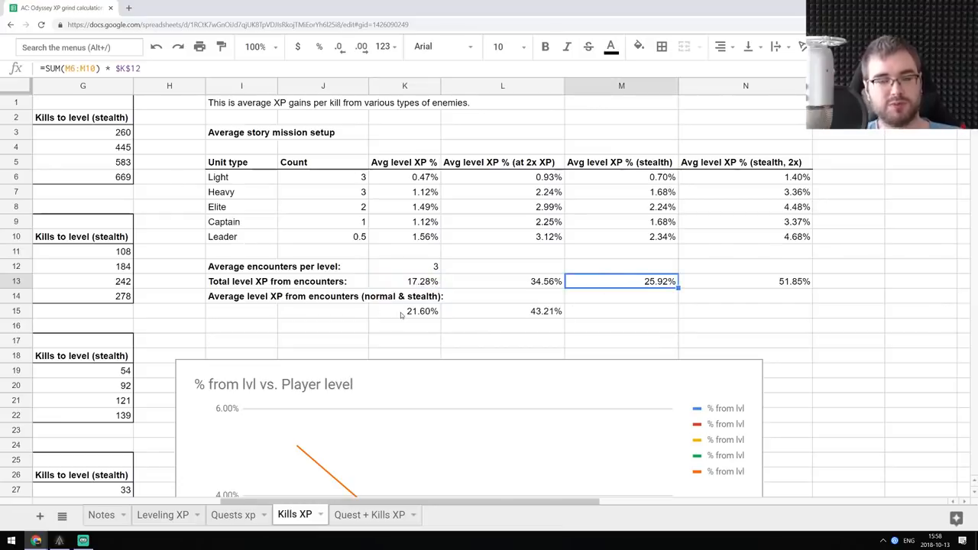
click(405, 311)
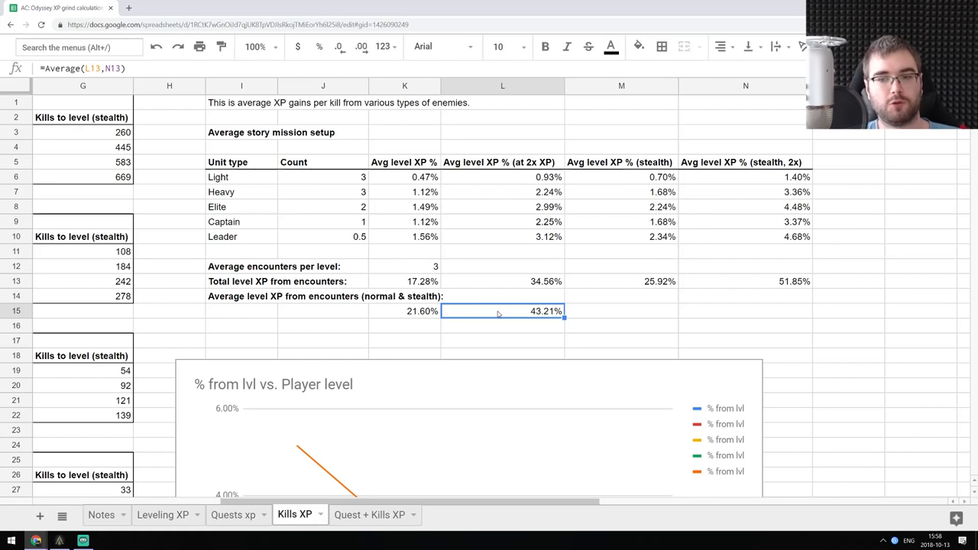
scroll(down, 3)
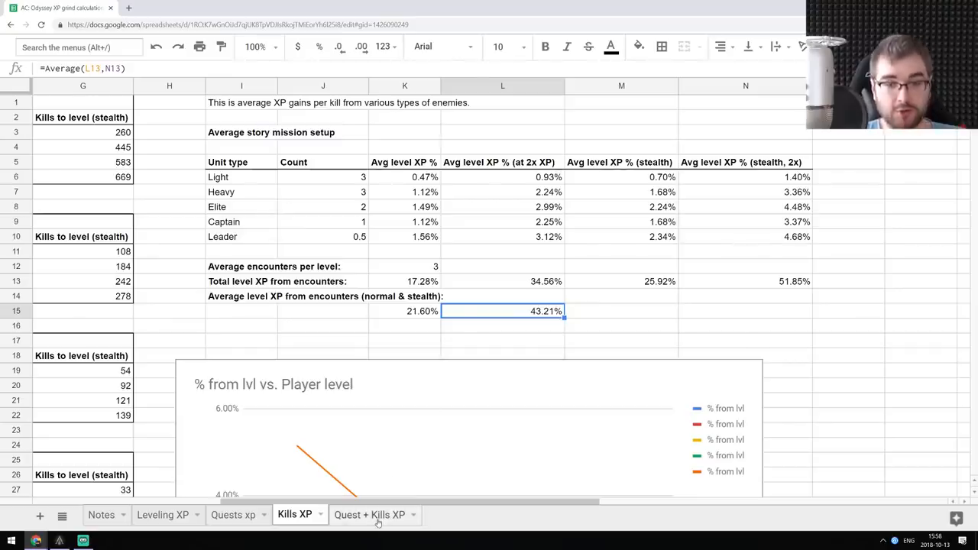
- Compare the quest-plus-average-kills XP formula for So it begins with the Kills XP encounter average
click(370, 513)
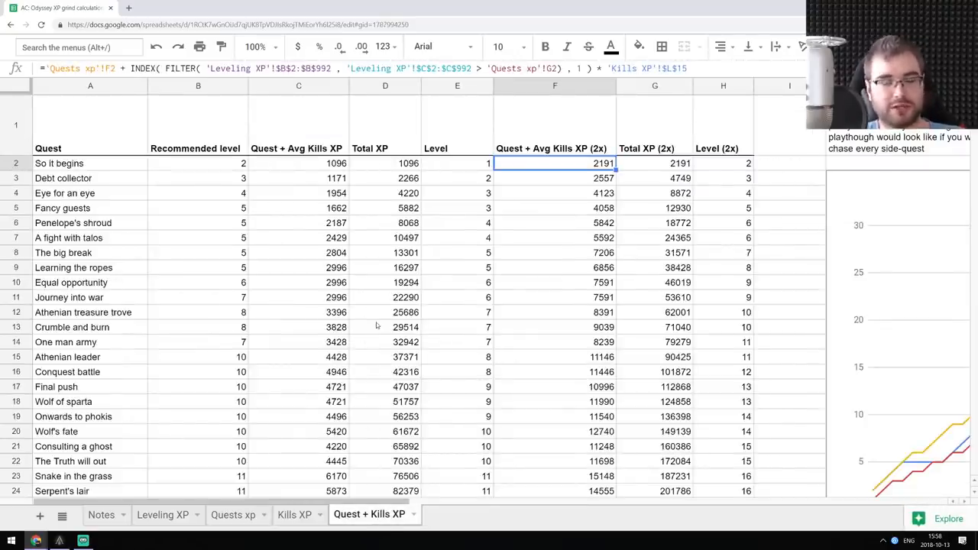
click(90, 162)
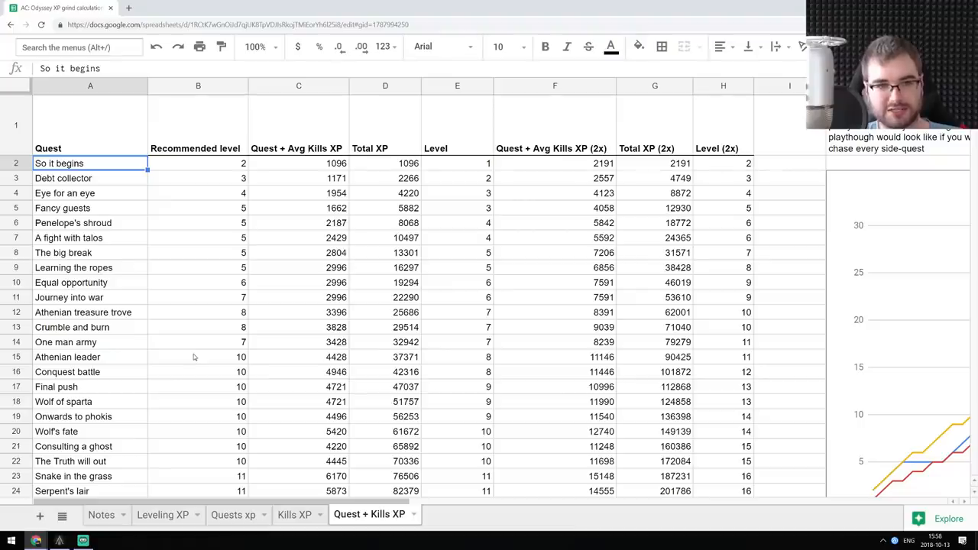
click(298, 162)
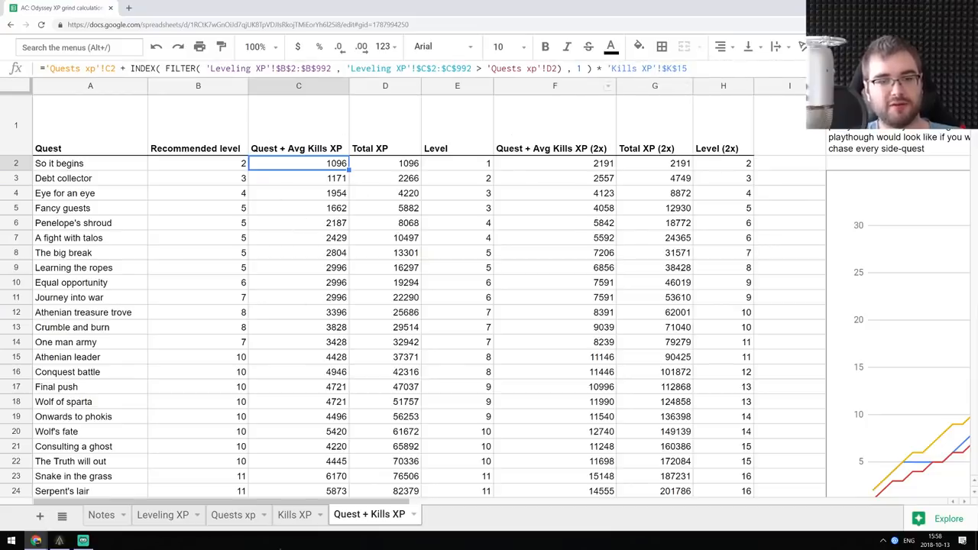
click(293, 514)
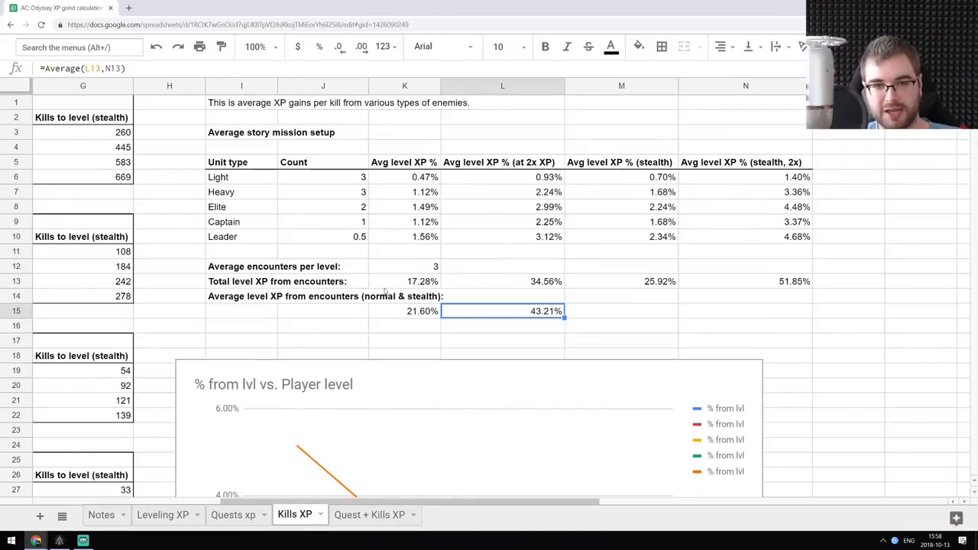
click(404, 312)
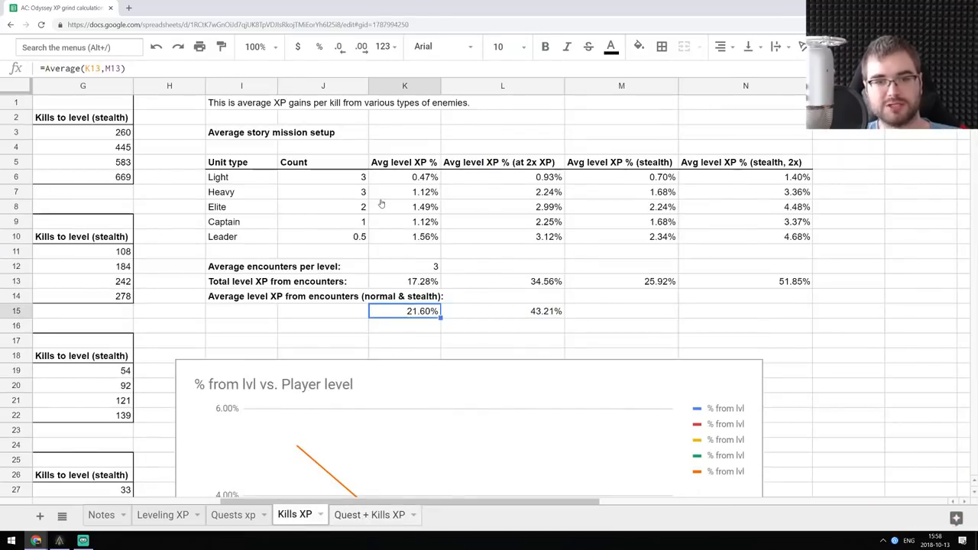
- Check the 2x quest-plus-kills formula against the Quests xp and Kills XP sheets, ending on the projected level chart
click(370, 514)
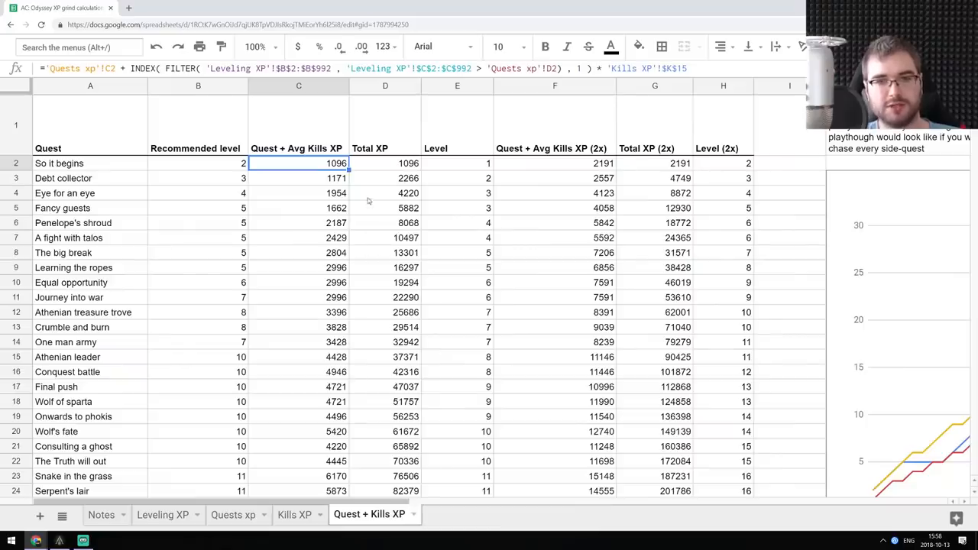
click(555, 162)
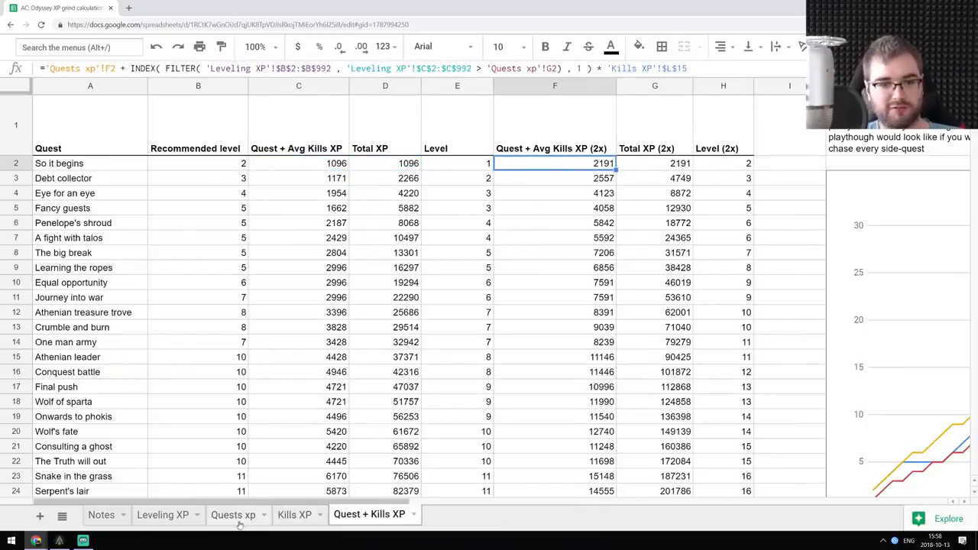
click(233, 513)
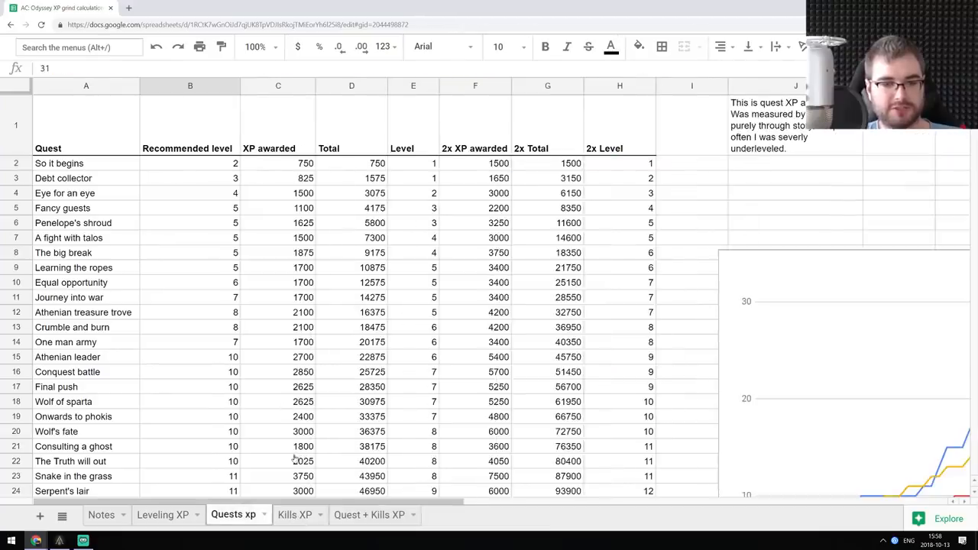
click(293, 513)
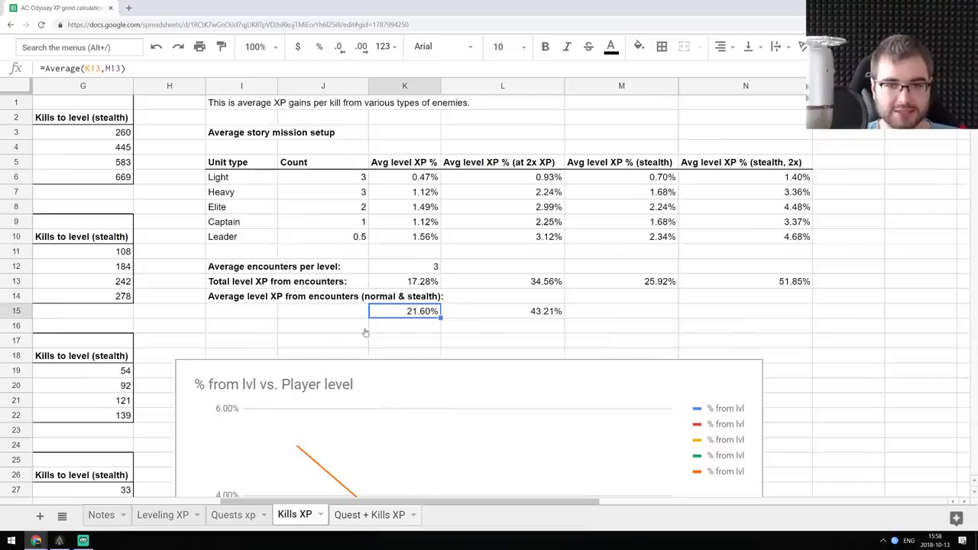
click(370, 514)
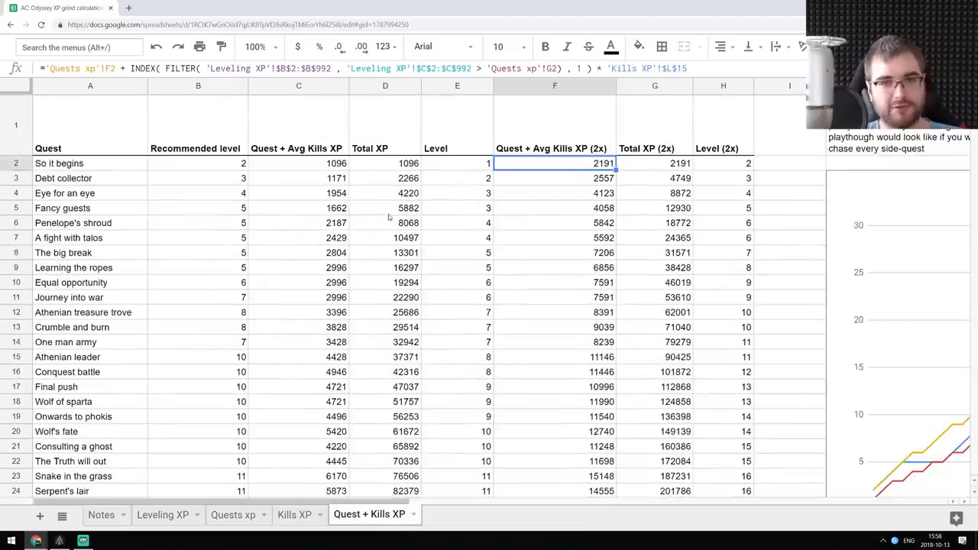
scroll(down, 3)
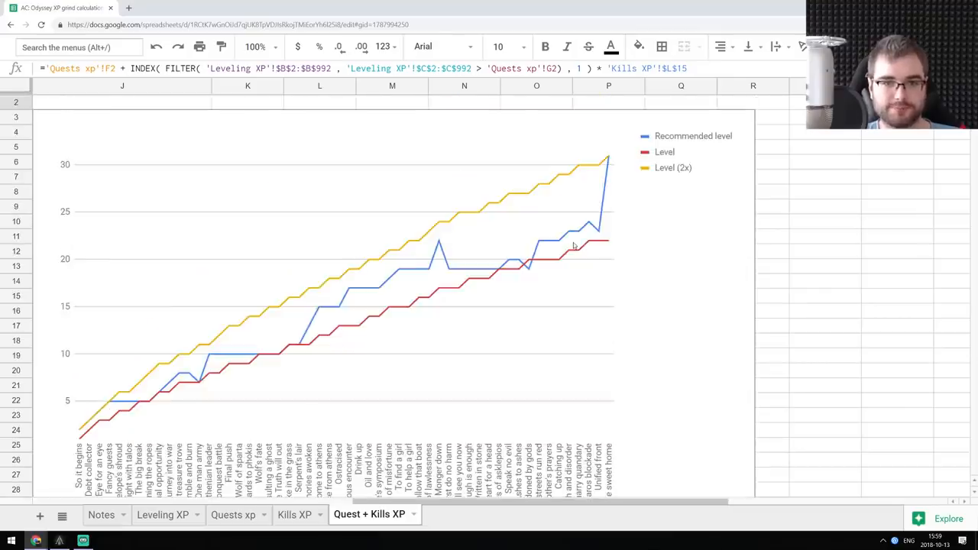
scroll(left, 3)
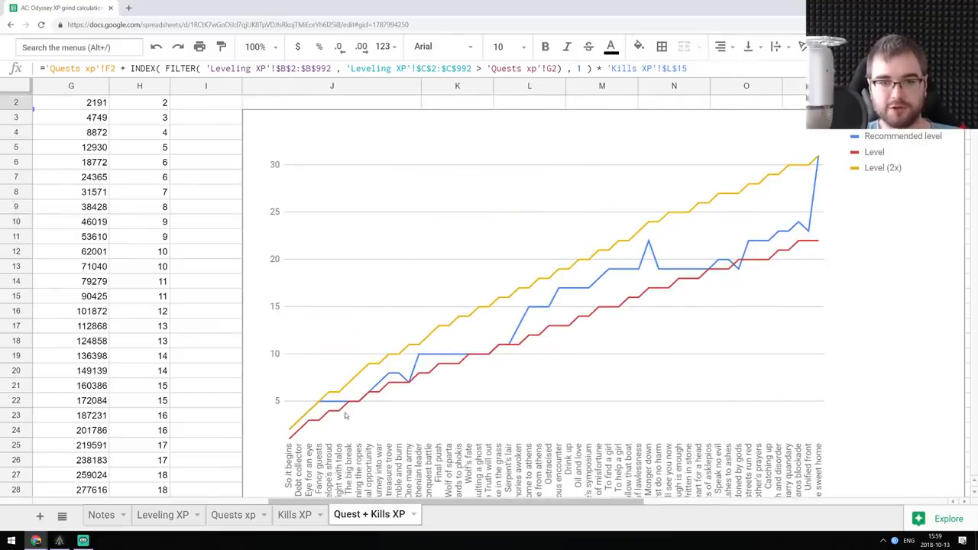
mouse_move(816, 245)
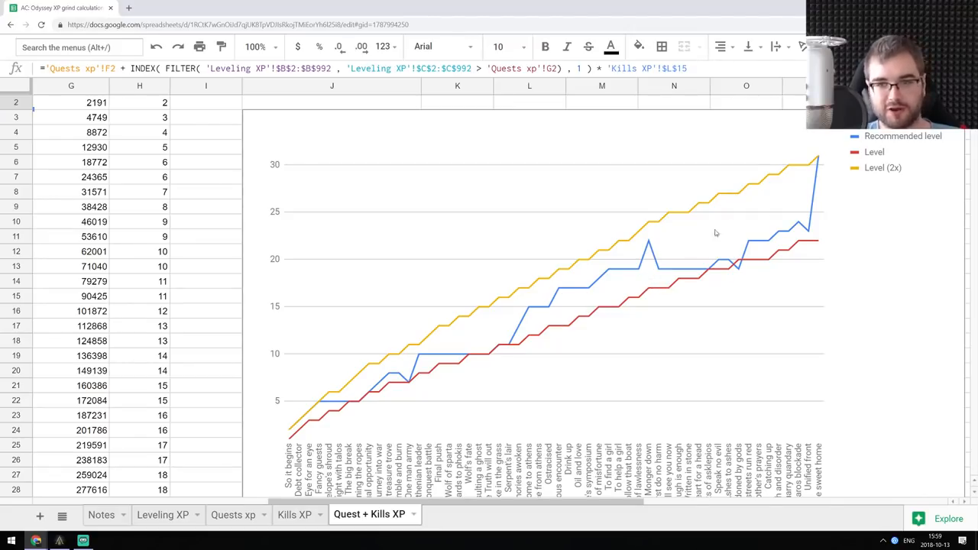
mouse_move(802, 202)
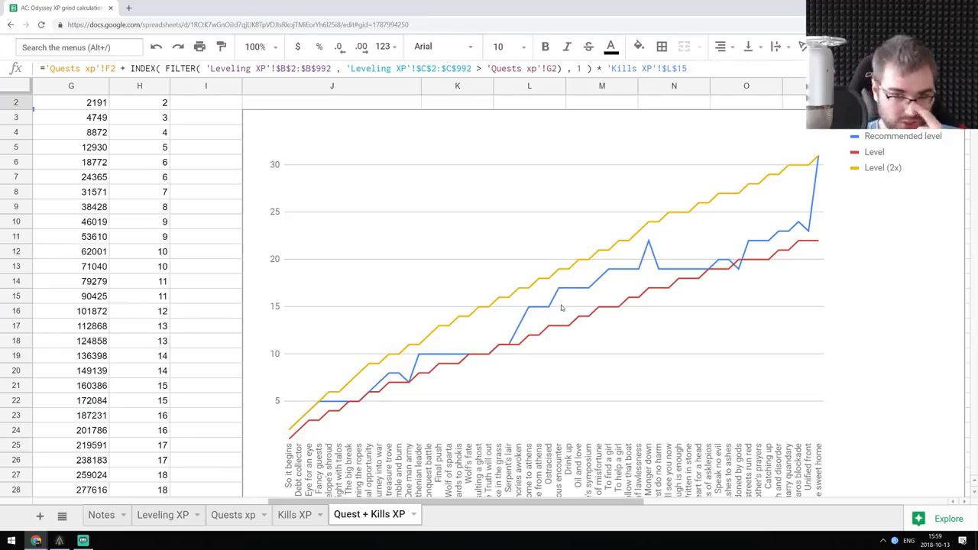
mouse_move(648, 288)
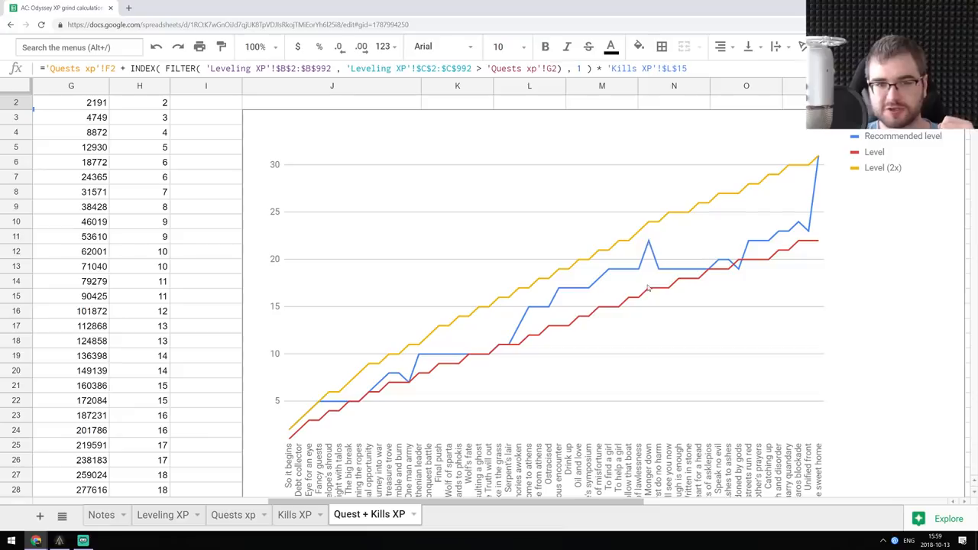
mouse_move(648, 260)
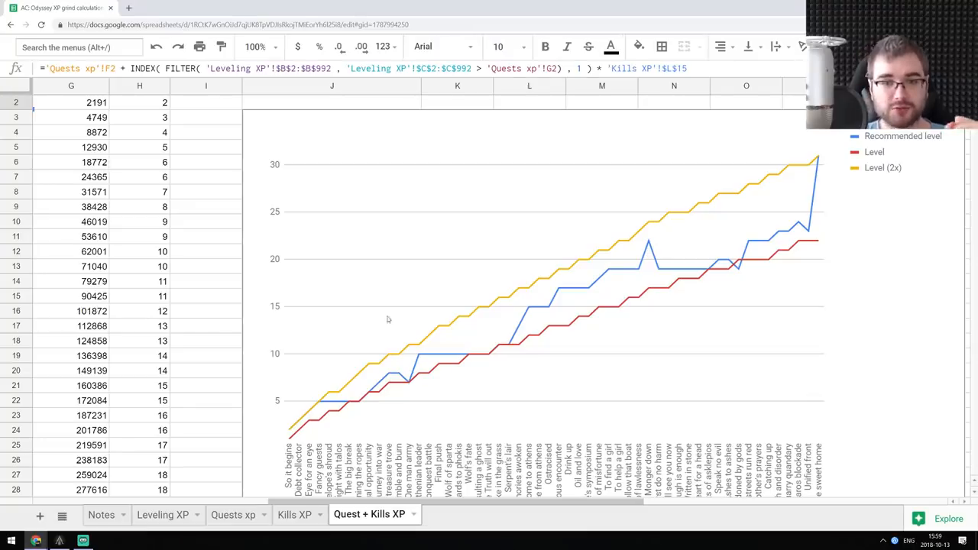
mouse_move(674, 229)
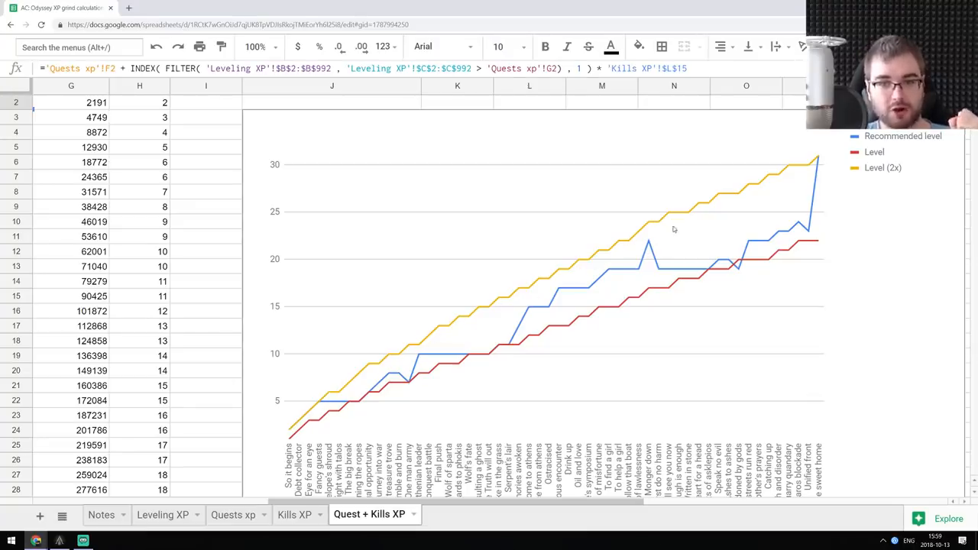
mouse_move(654, 233)
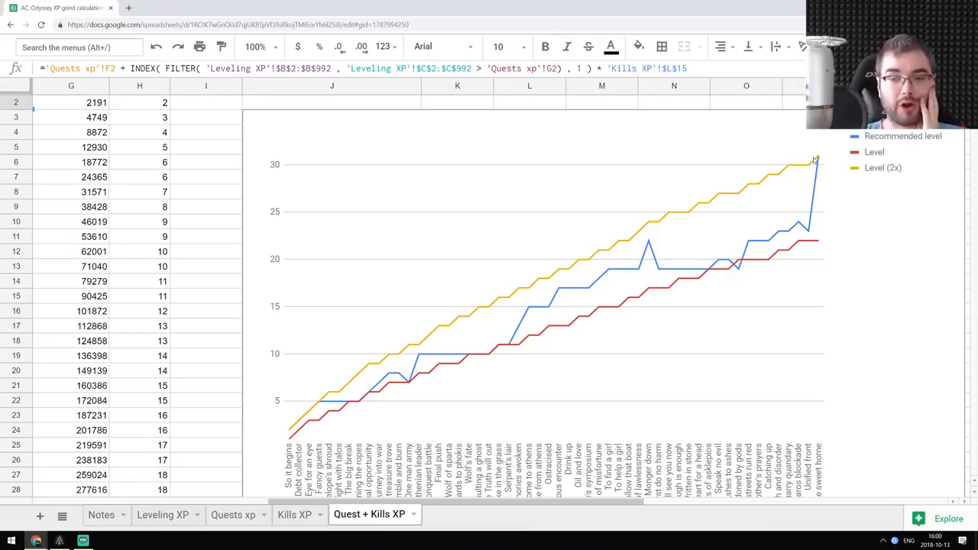
mouse_move(740, 163)
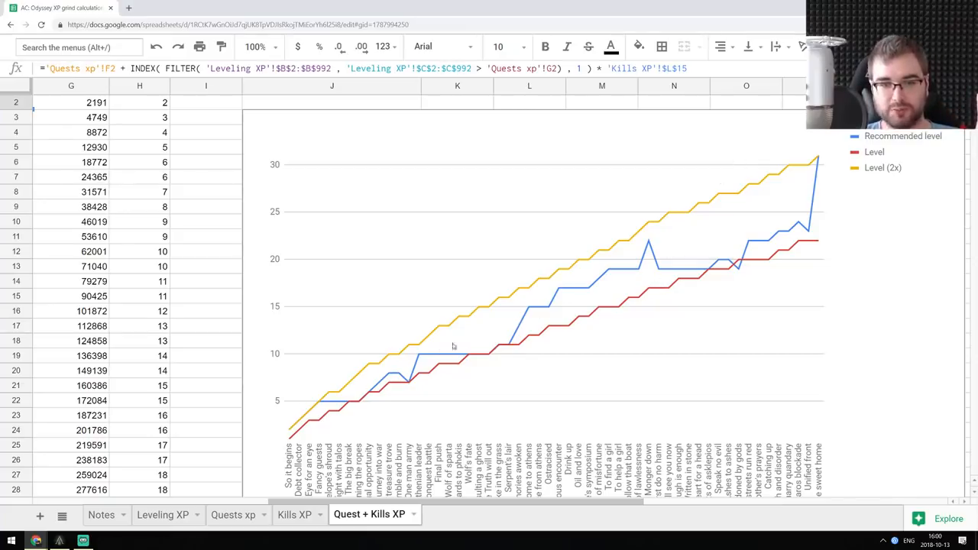
mouse_move(606, 266)
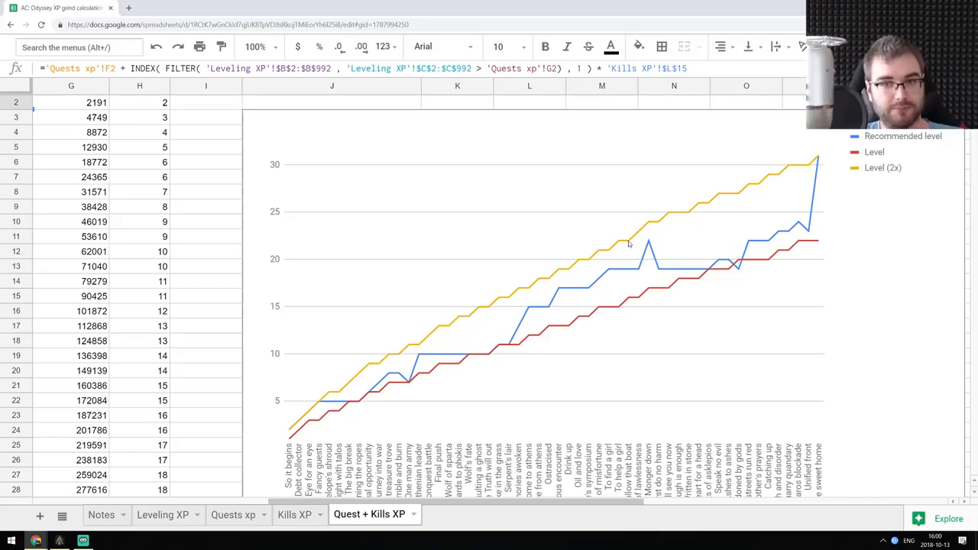
mouse_move(580, 298)
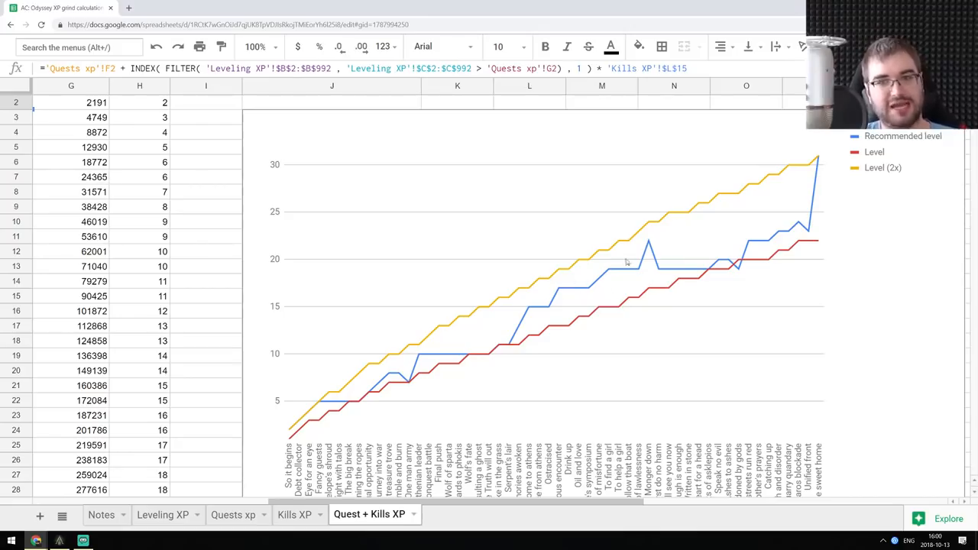
mouse_move(627, 298)
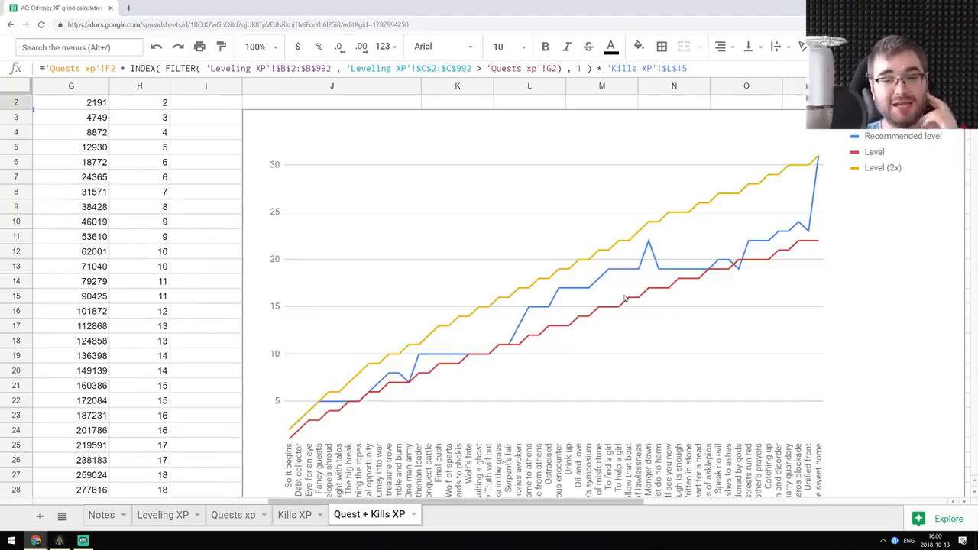
scroll(up, 3)
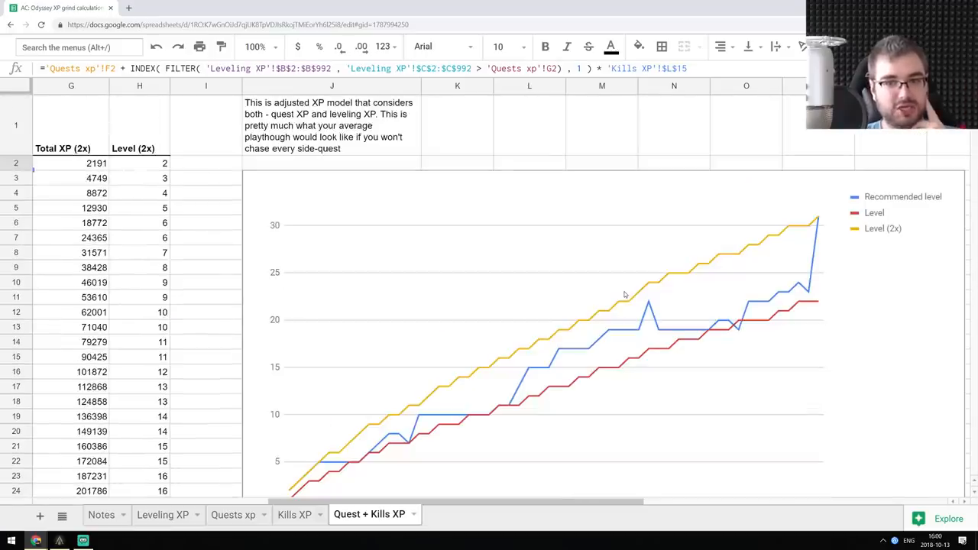
scroll(down, 3)
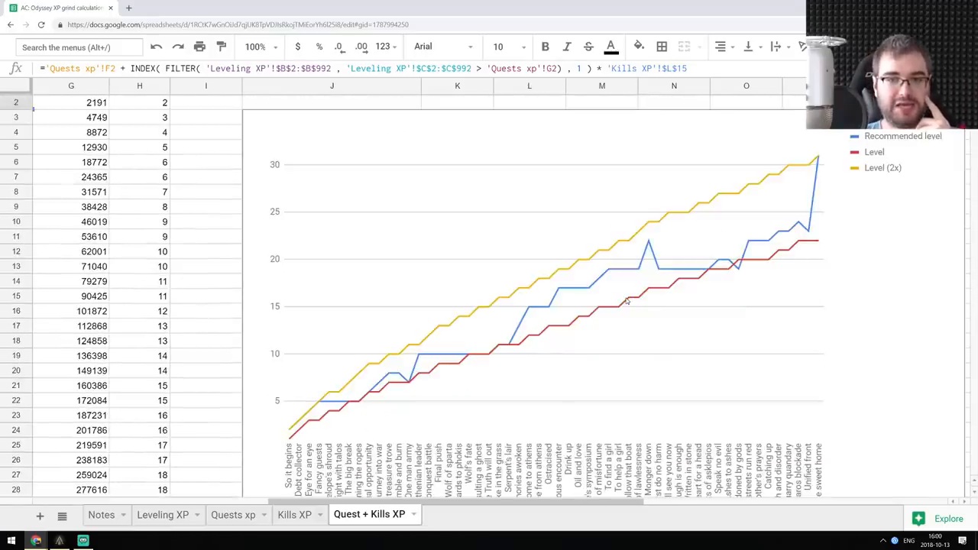
scroll(up, 3)
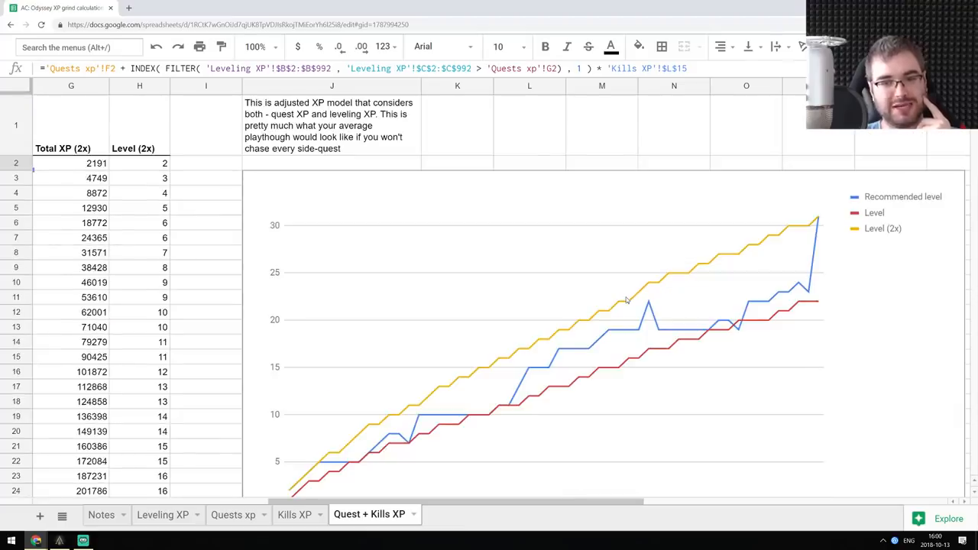
click(457, 125)
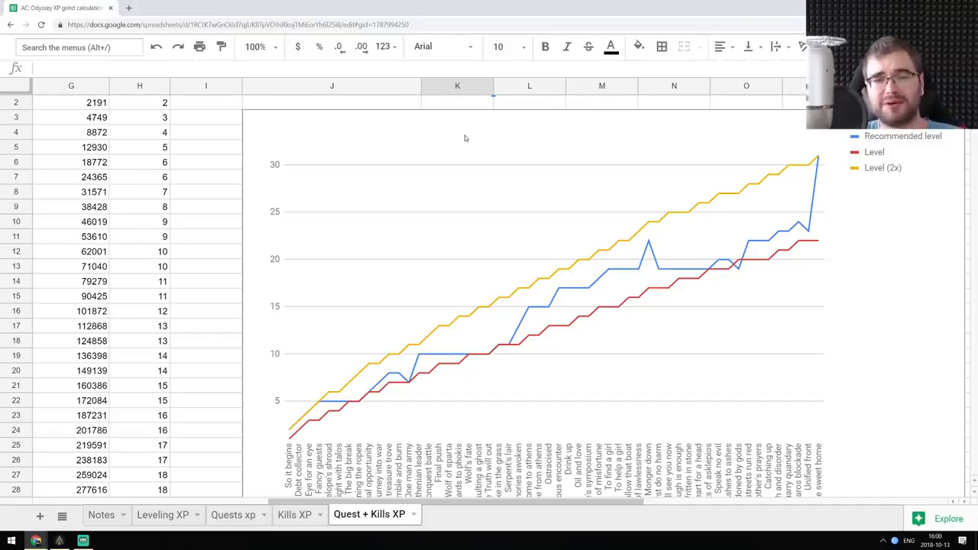
mouse_move(474, 217)
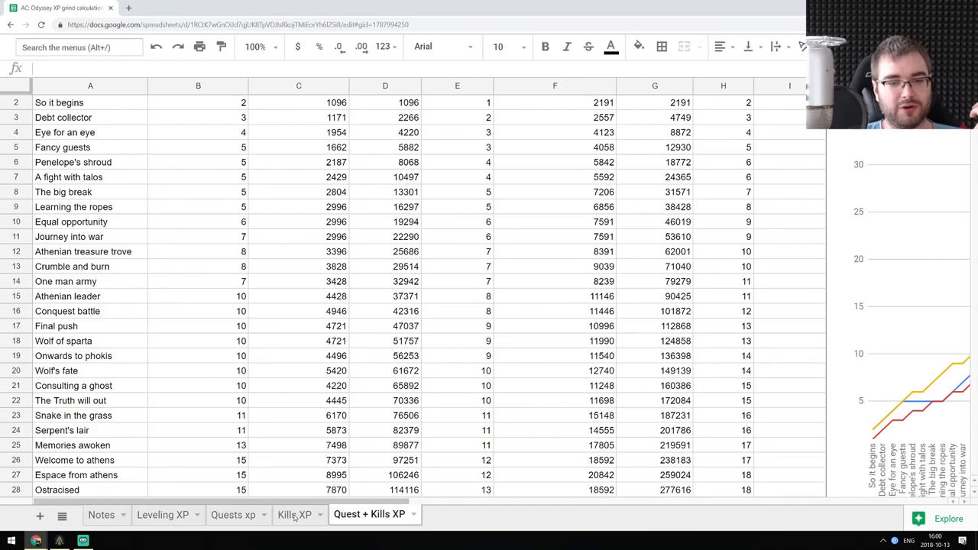
- Show the Kills XP sheet, then bring the game's pause menu to the front
click(293, 513)
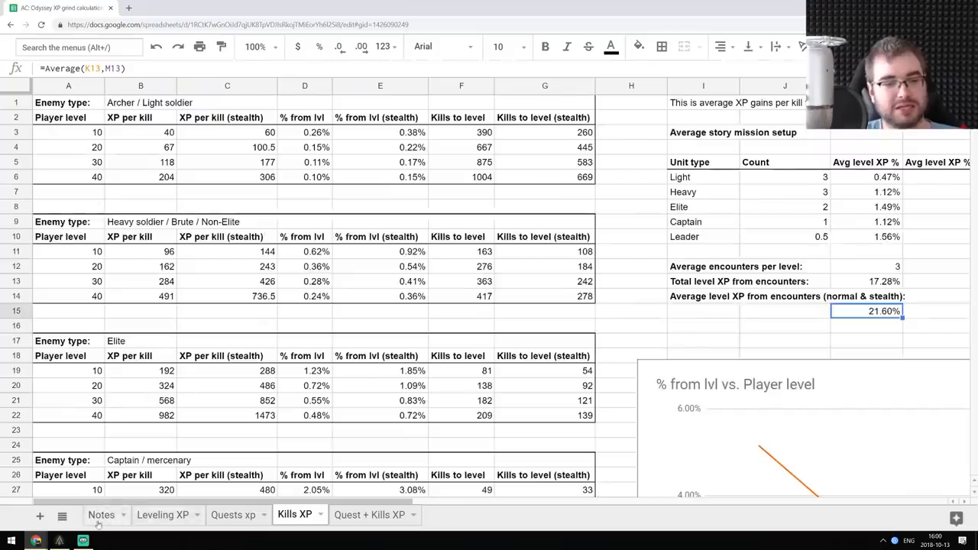
click(101, 513)
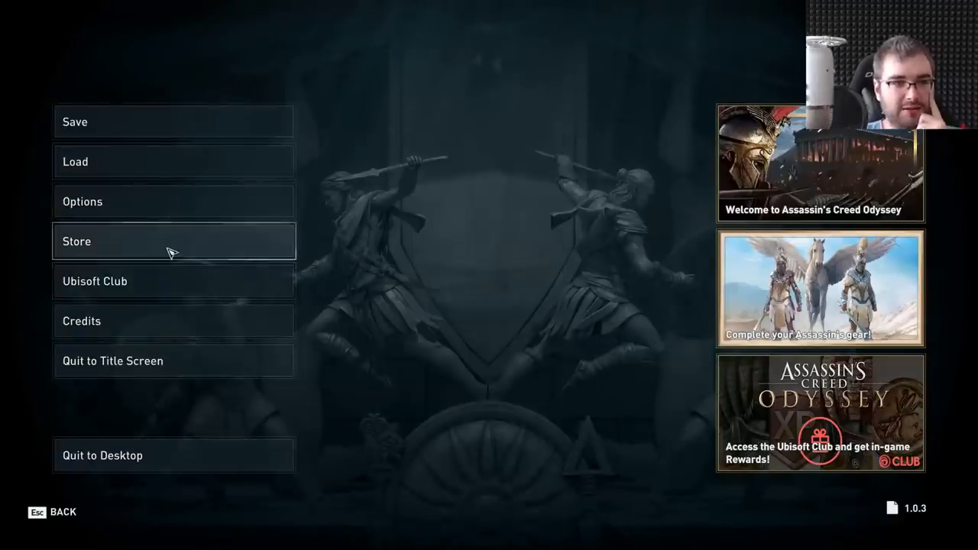
- Browse the store's Time Savers tab to the Permanent XP Boost packs, then leave the game window
click(77, 241)
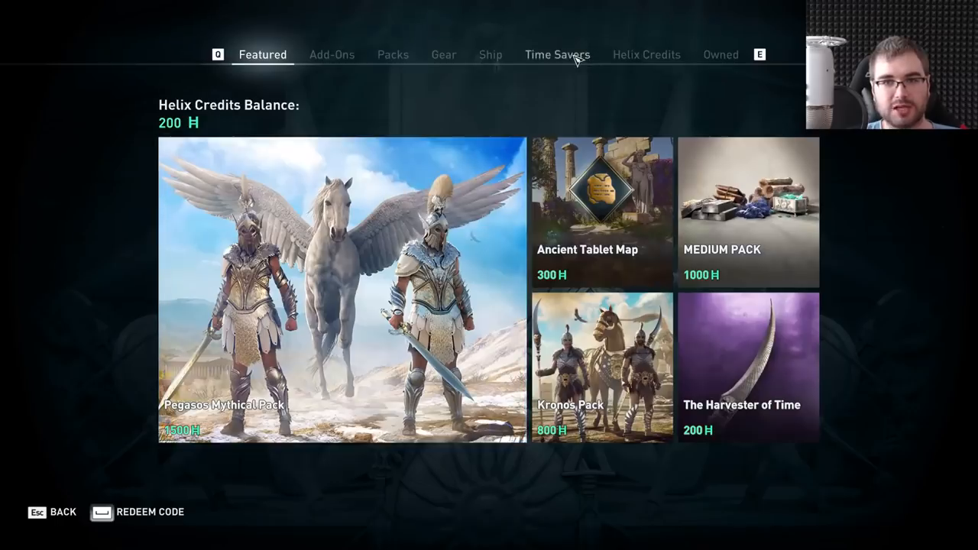
click(556, 55)
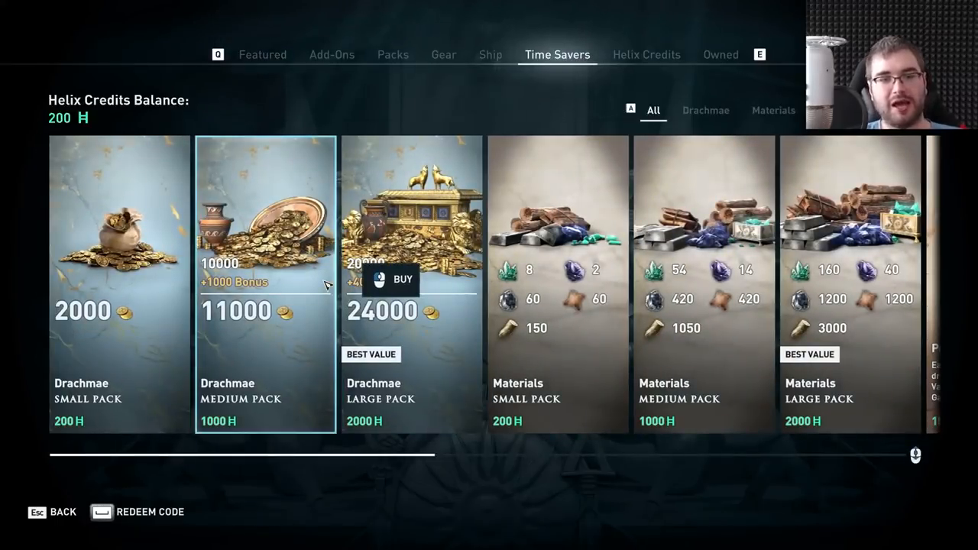
scroll(right, 3)
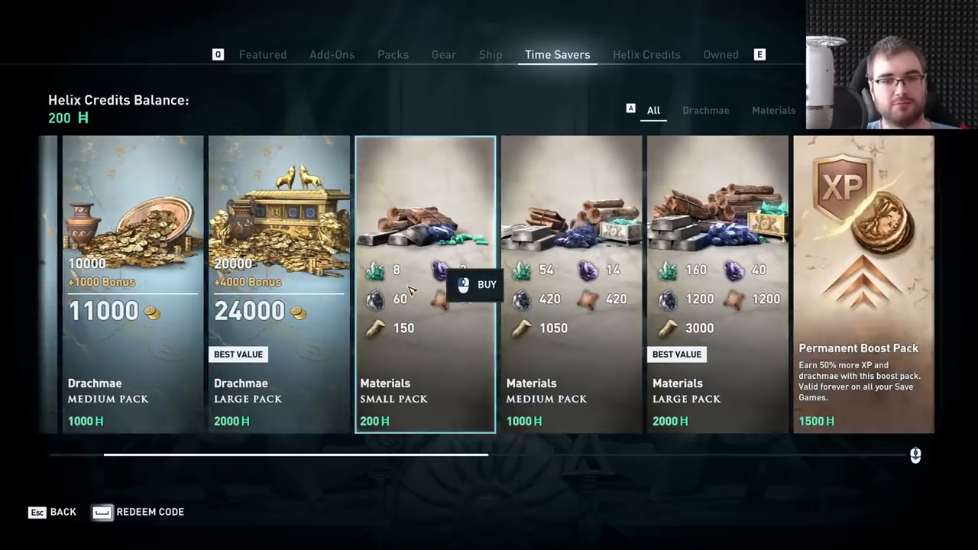
scroll(right, 3)
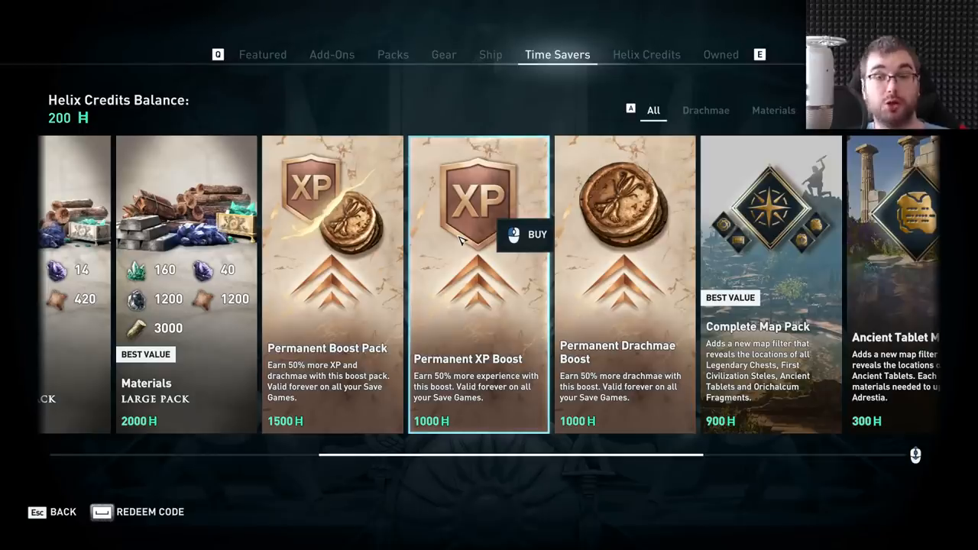
key(alt+tab)
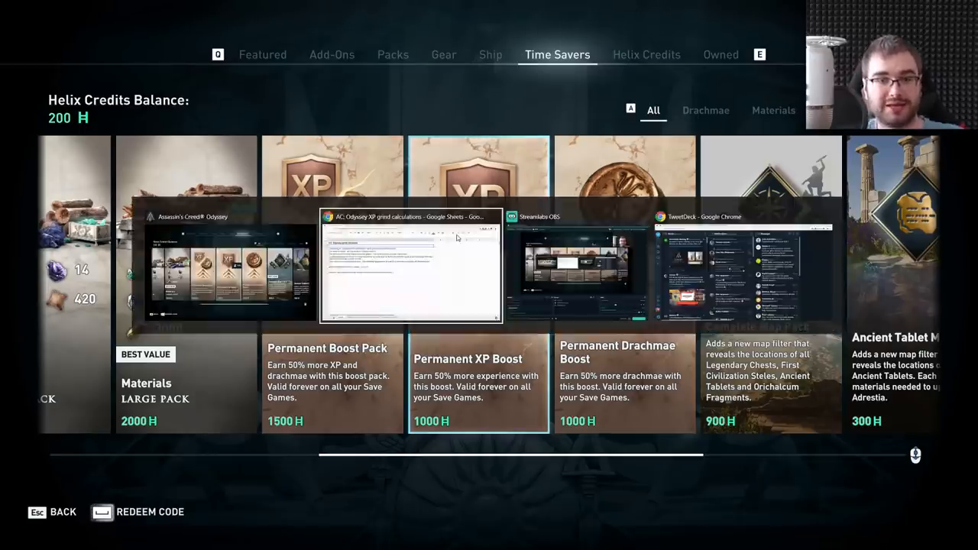
- Return to the Google Sheets workbook and show the Quest + Kills XP sheet
click(411, 266)
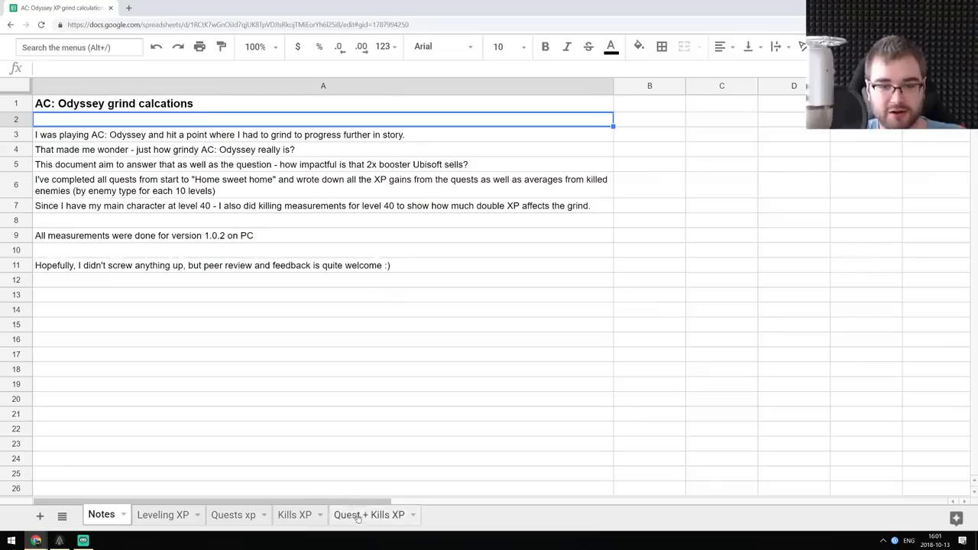
click(370, 514)
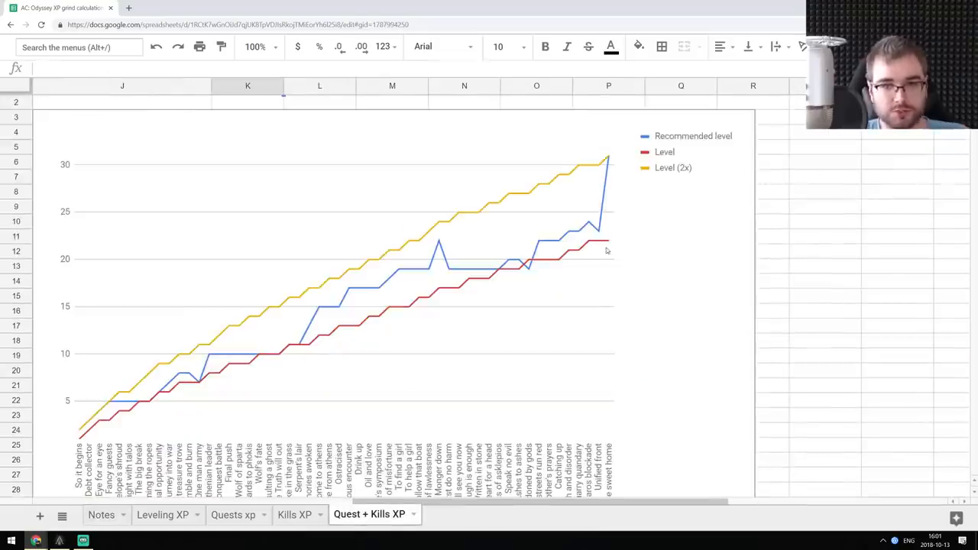
mouse_move(596, 202)
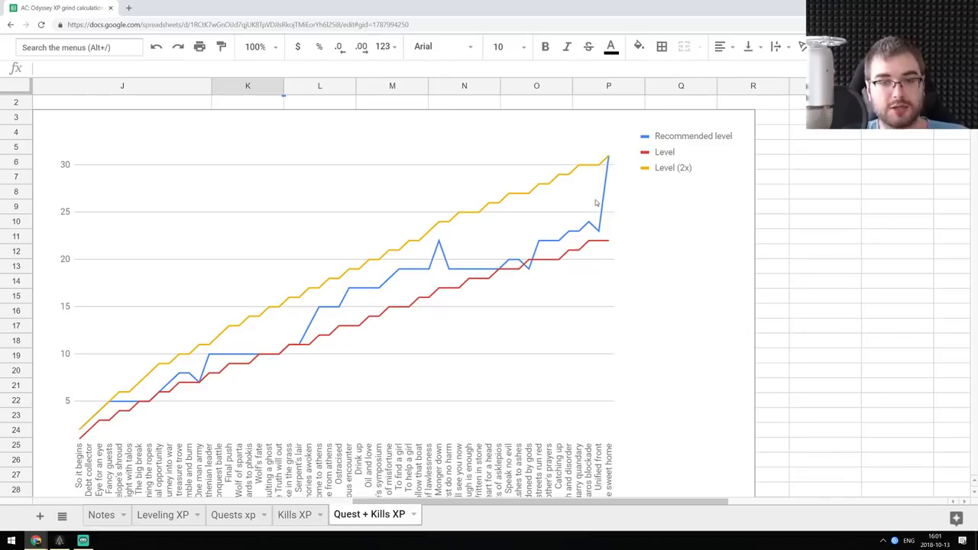
mouse_move(586, 223)
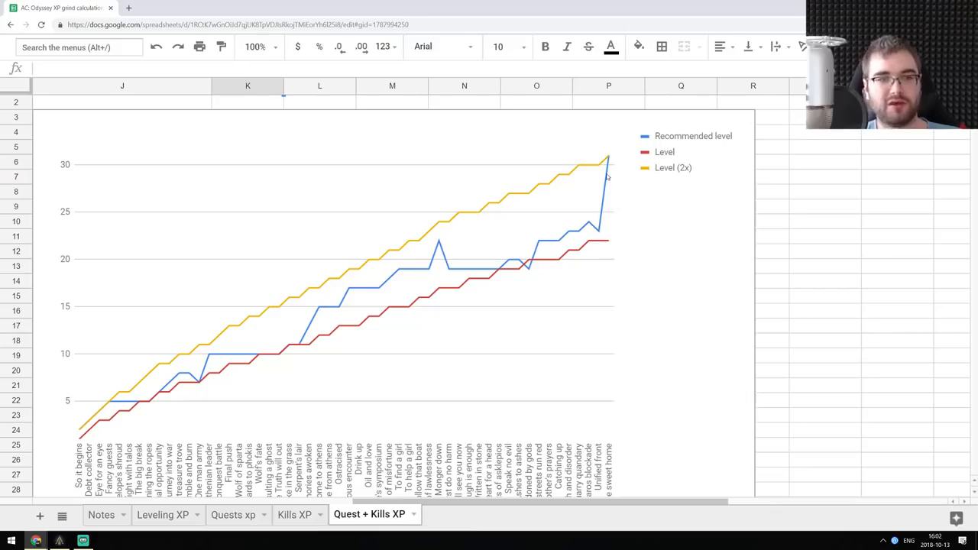
mouse_move(608, 194)
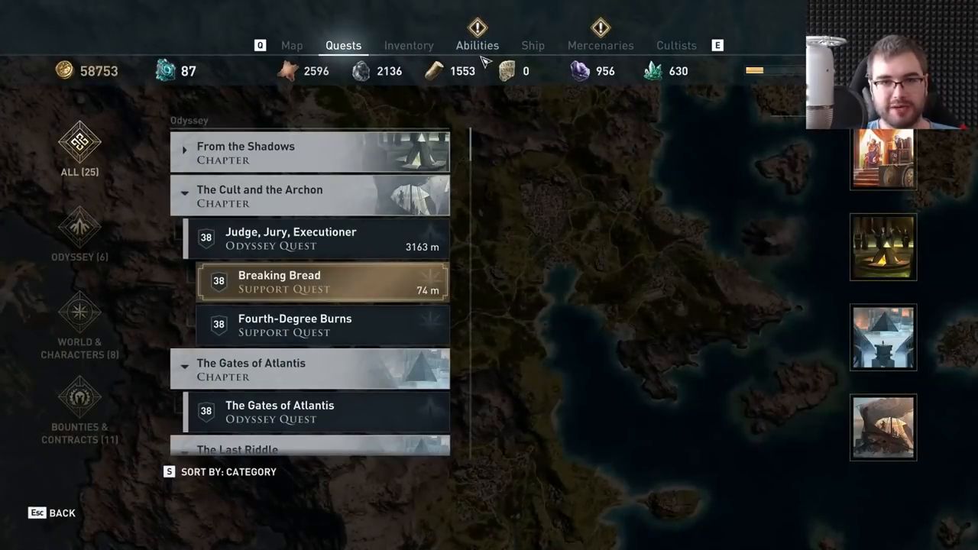
mouse_move(473, 220)
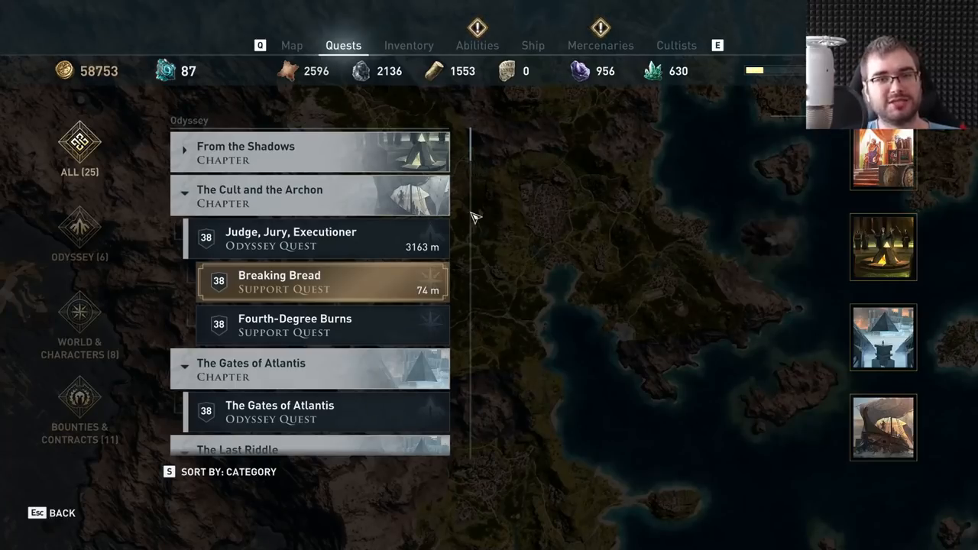
mouse_move(547, 184)
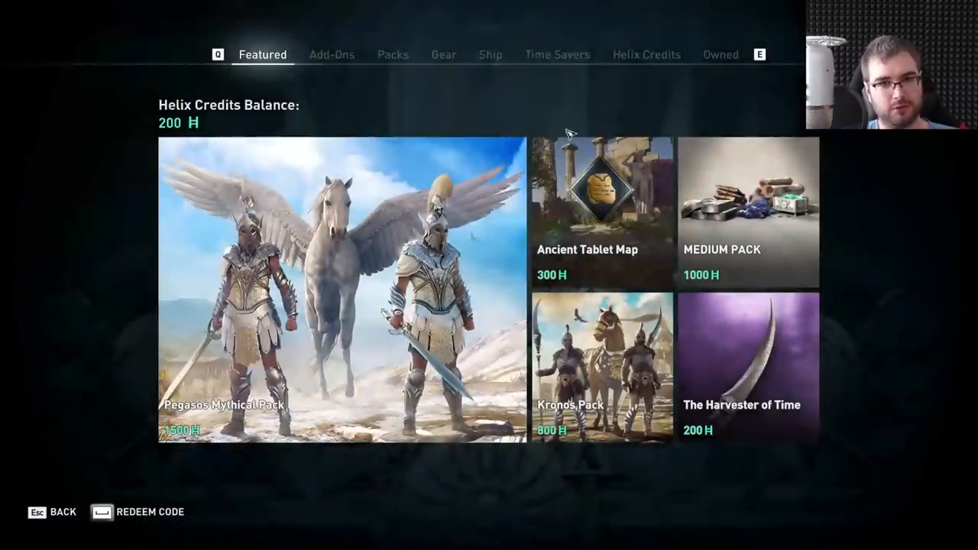
- Switch back to the Quest + Kills XP table in Google Sheets
click(556, 55)
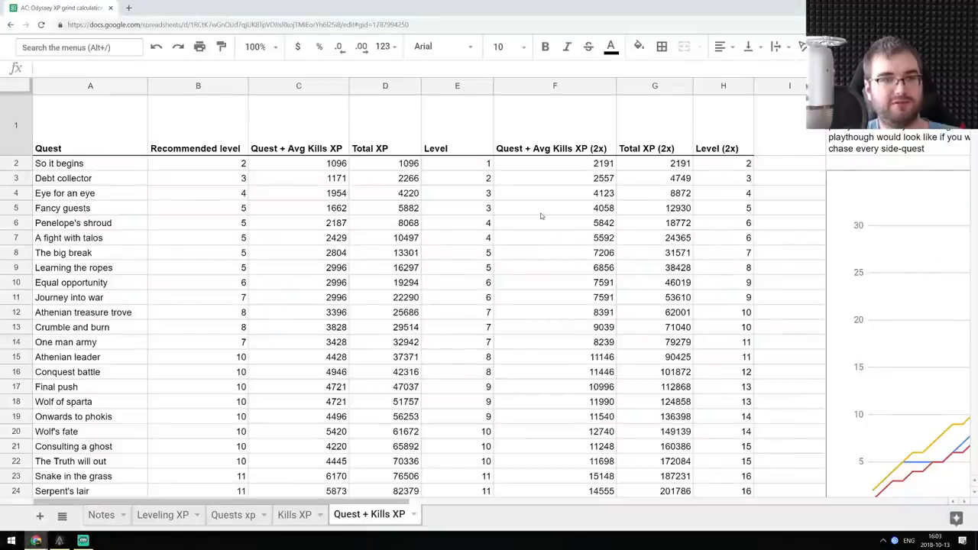
mouse_move(196, 451)
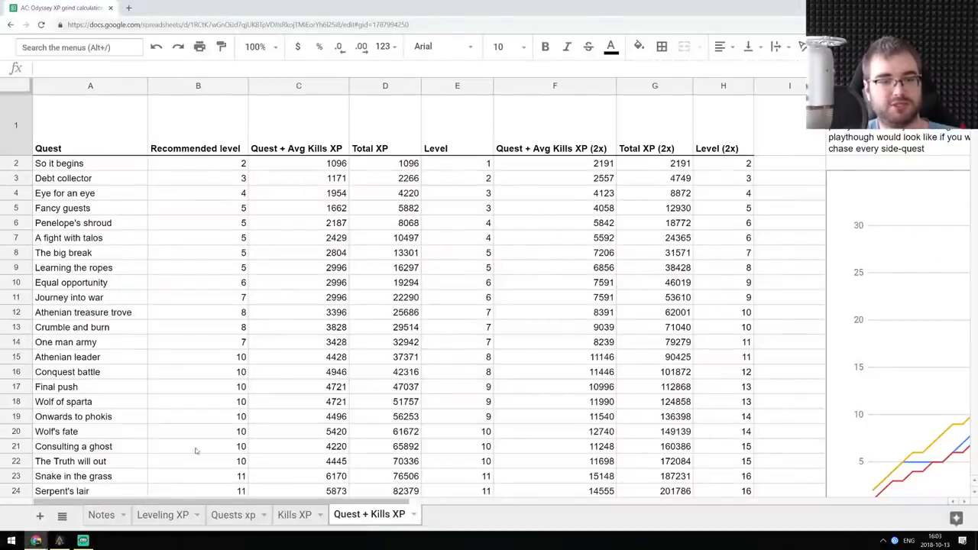
- Show the Notes sheet with the AC: Odyssey grind calculation explanations
click(101, 513)
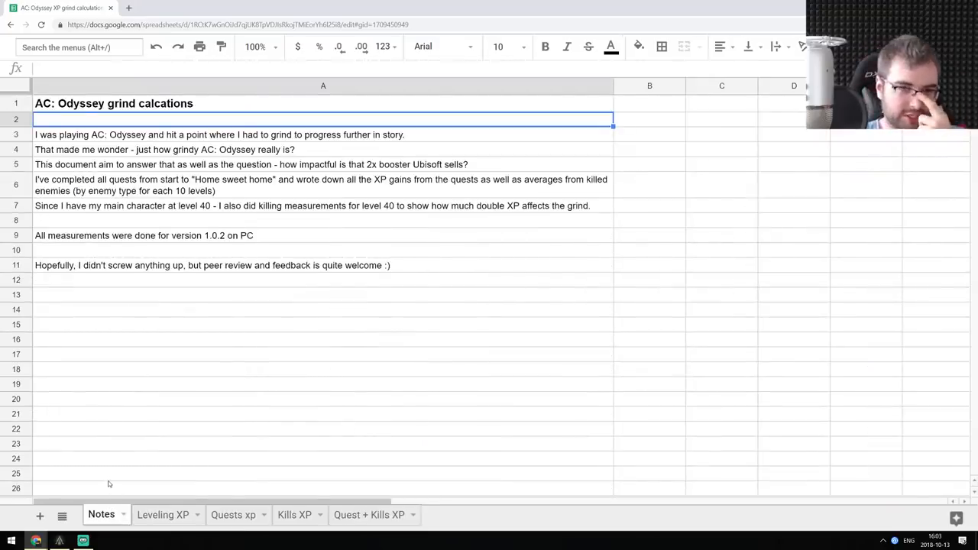
mouse_move(148, 428)
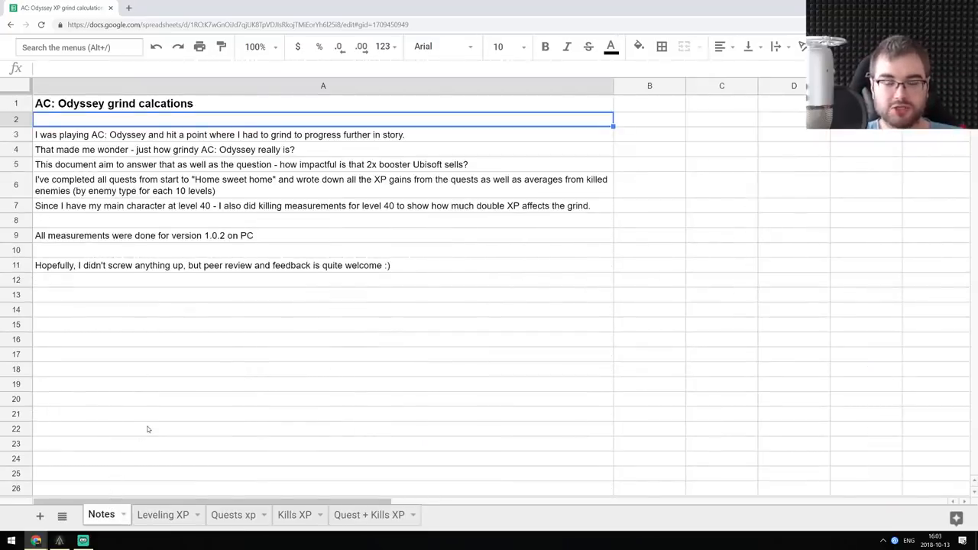